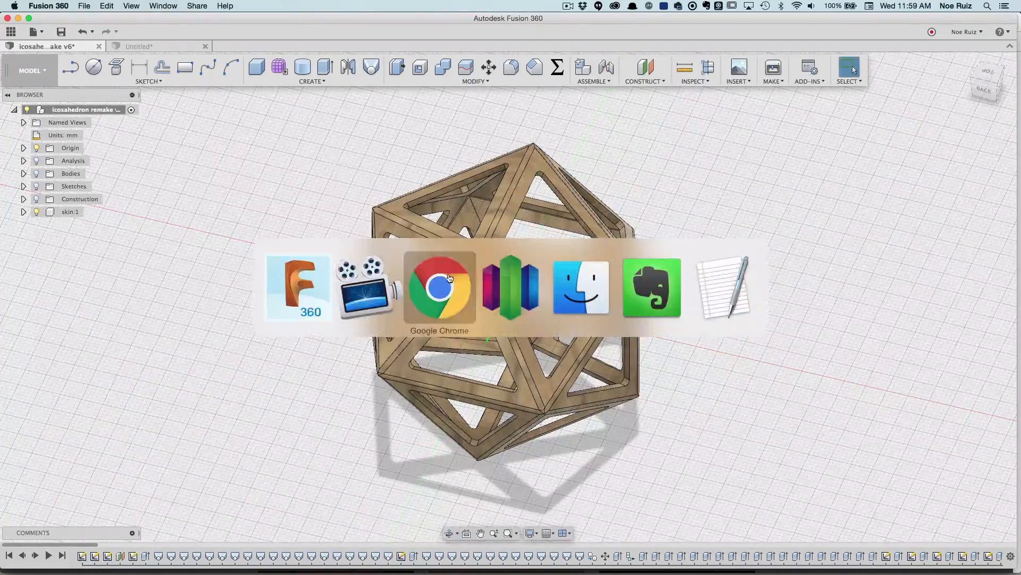
Step: Switch to Chrome and view the Instagram post of the printed grey icosahedron frame
click(439, 287)
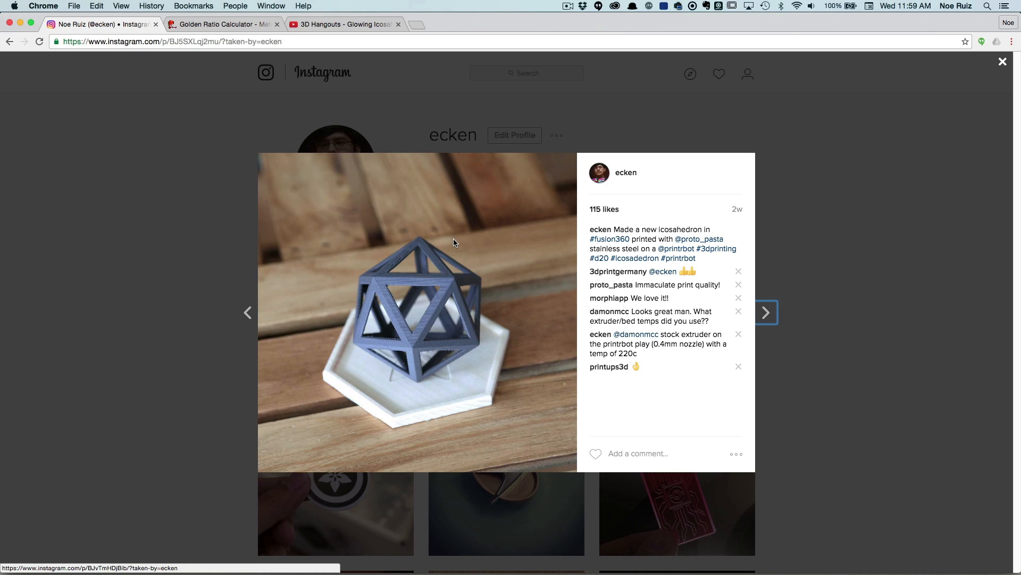
mouse_move(403, 304)
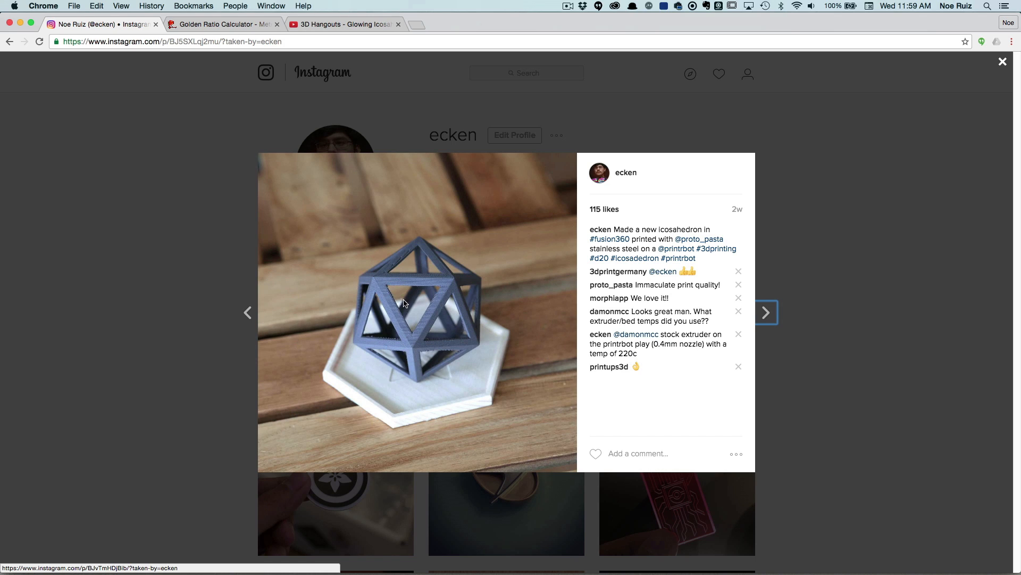
mouse_move(426, 308)
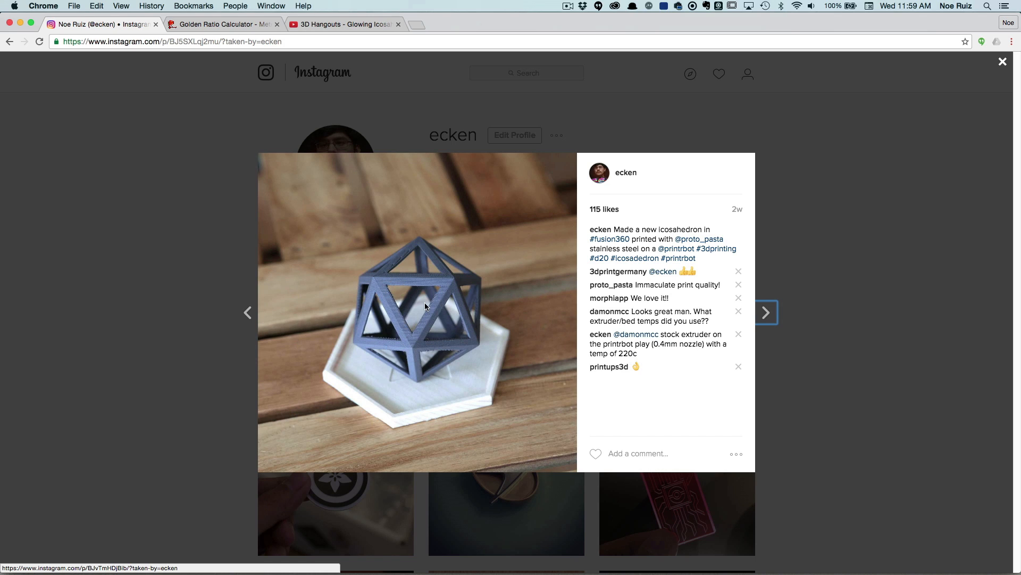
mouse_move(409, 307)
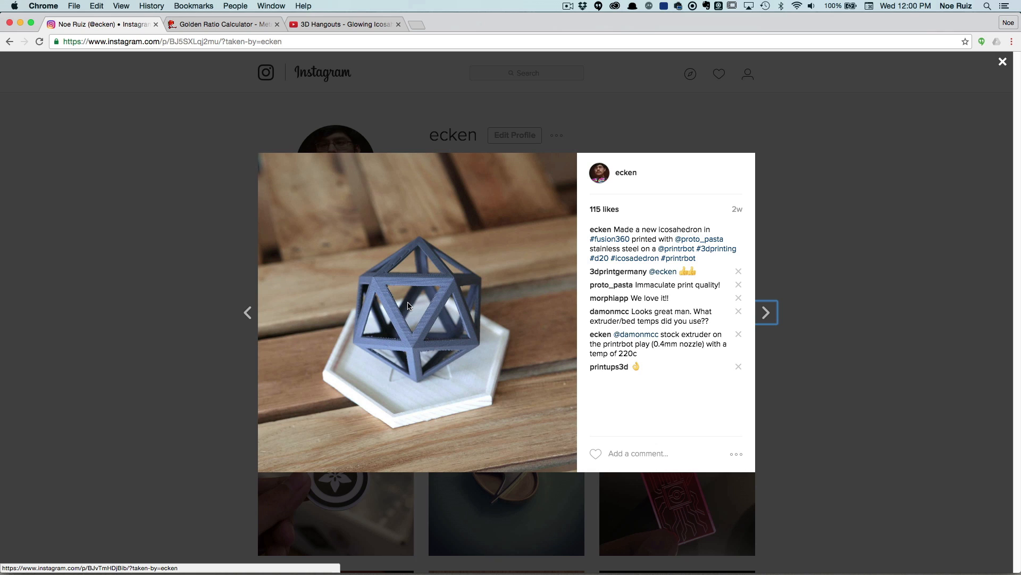
mouse_move(369, 336)
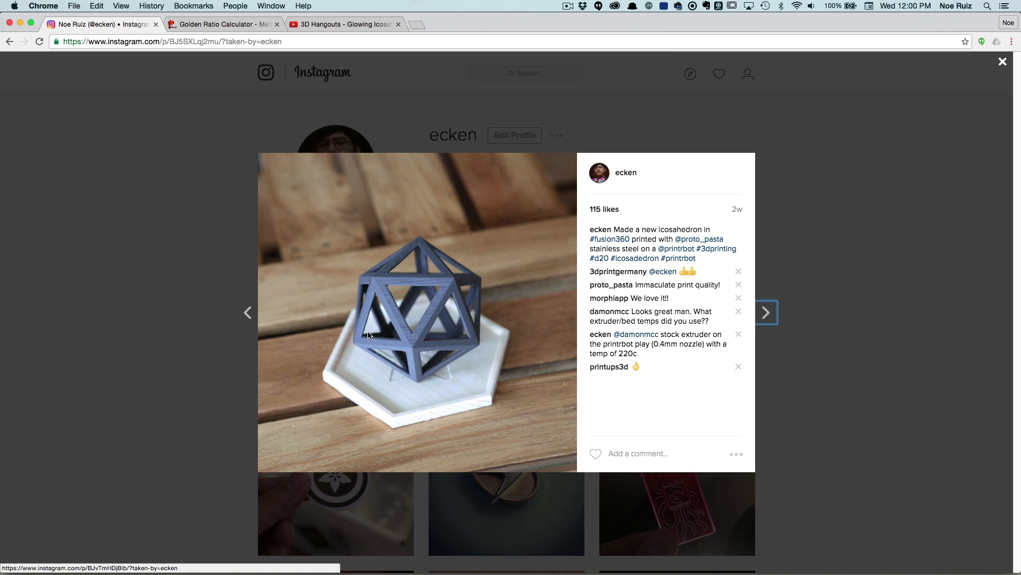
Step: Play the 3D Hangouts icosahedron video, skip to about 12:00 for the Fusion 360 modelling, and pause
click(344, 24)
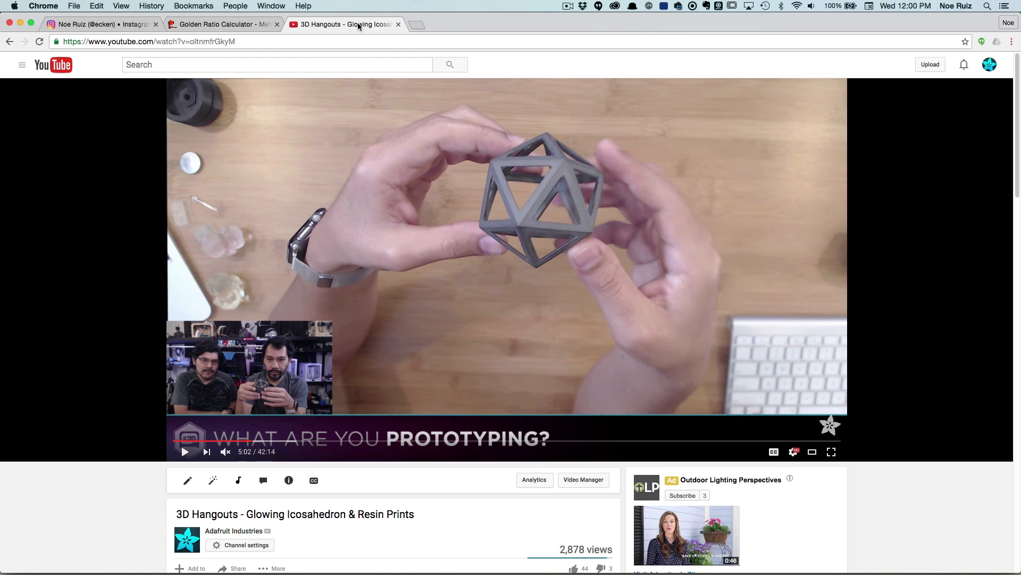
click(185, 452)
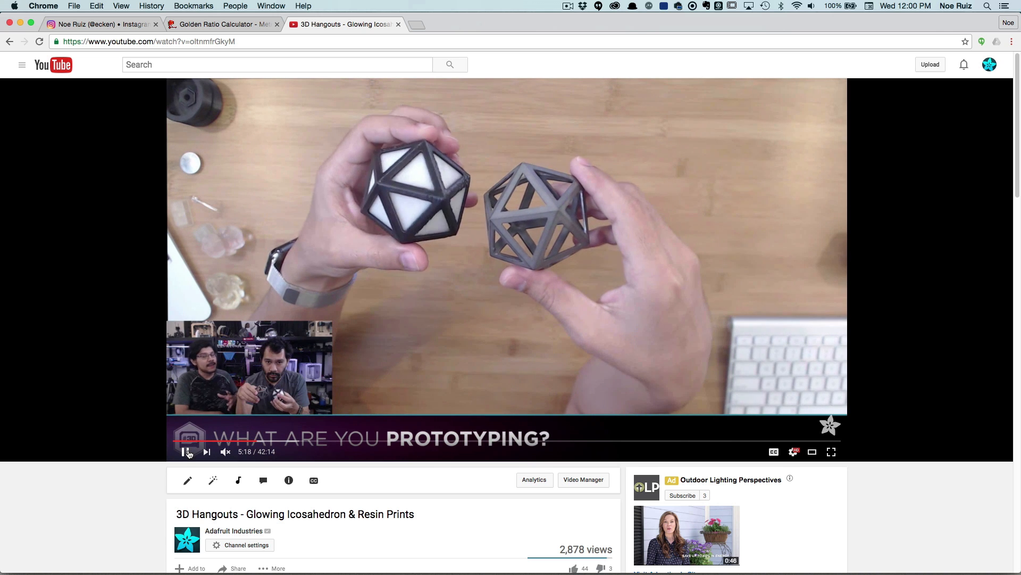
click(186, 451)
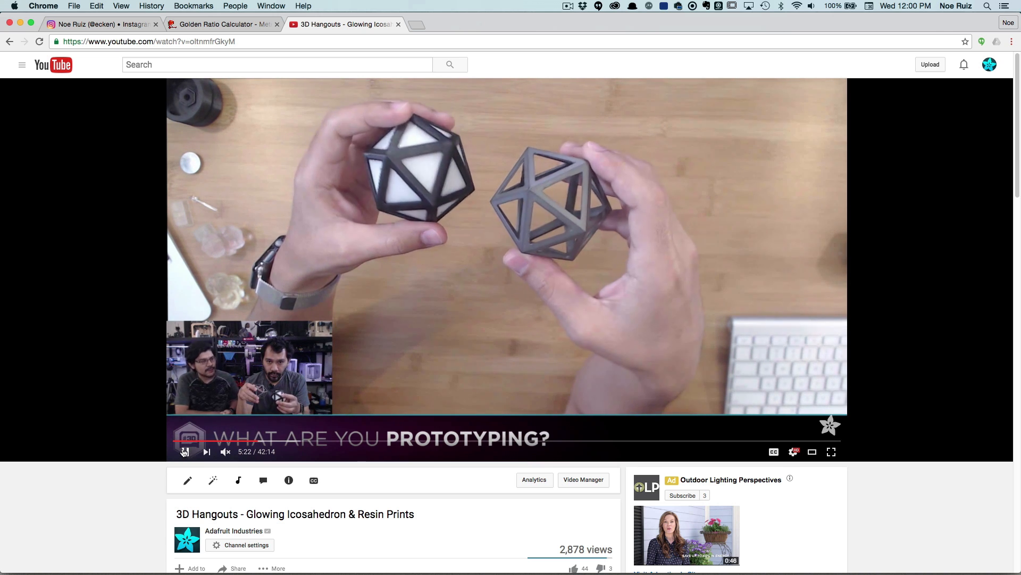
click(186, 450)
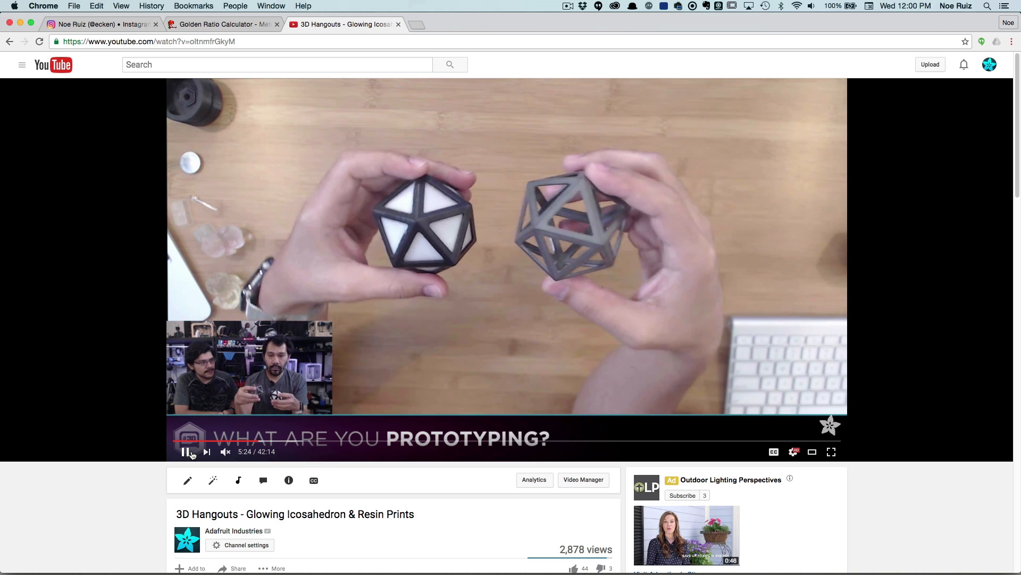
mouse_move(309, 441)
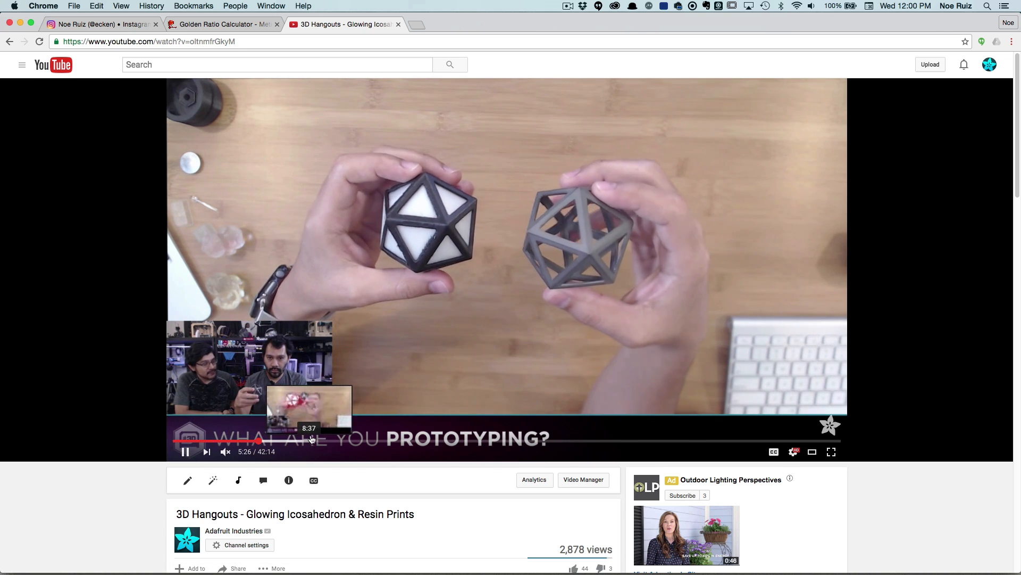
mouse_move(370, 445)
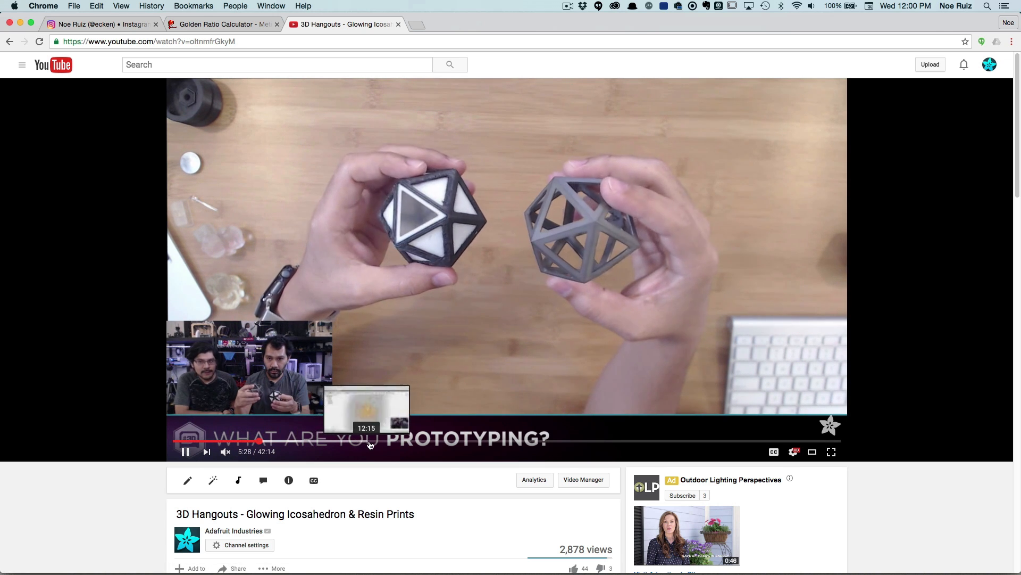
click(345, 441)
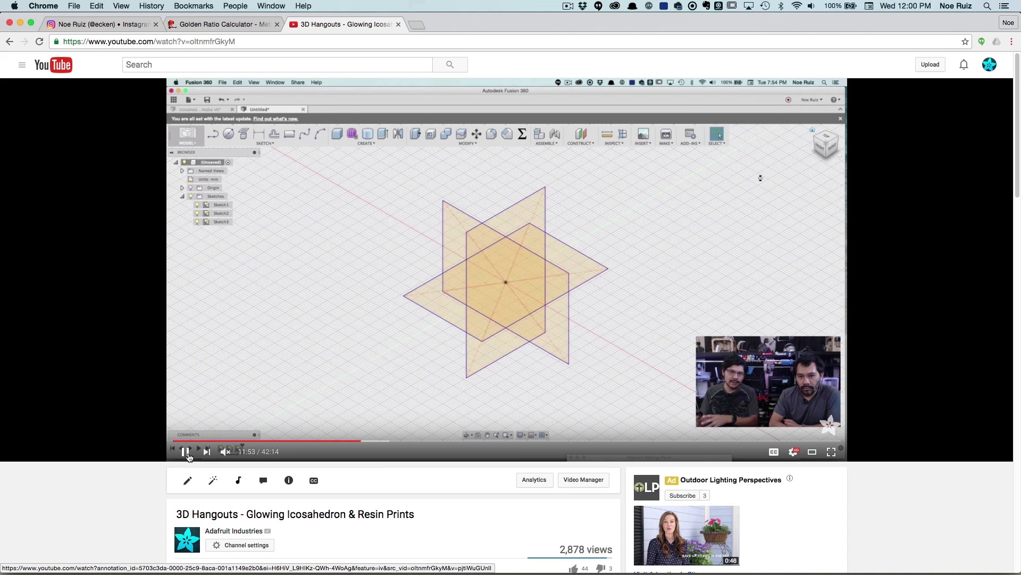
click(185, 451)
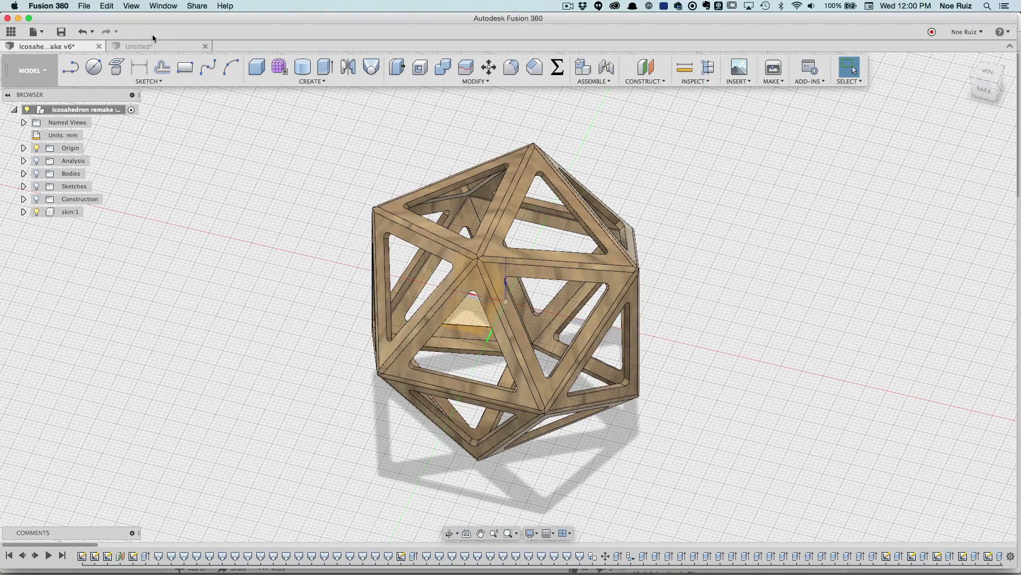
Step: Open the Untitled design, expand its Sketches folder and toggle the d20 sketch's visibility
click(139, 46)
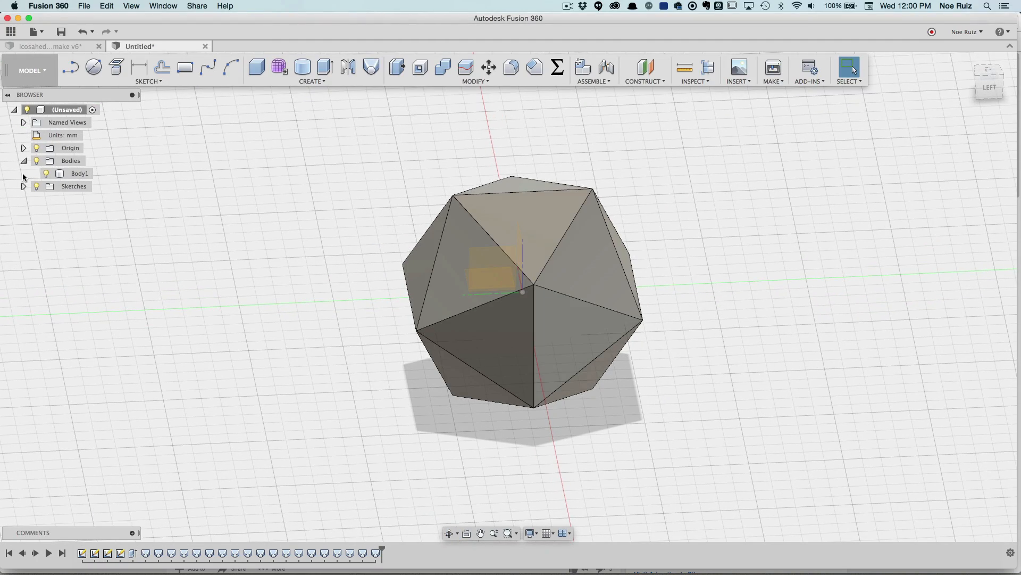
click(24, 186)
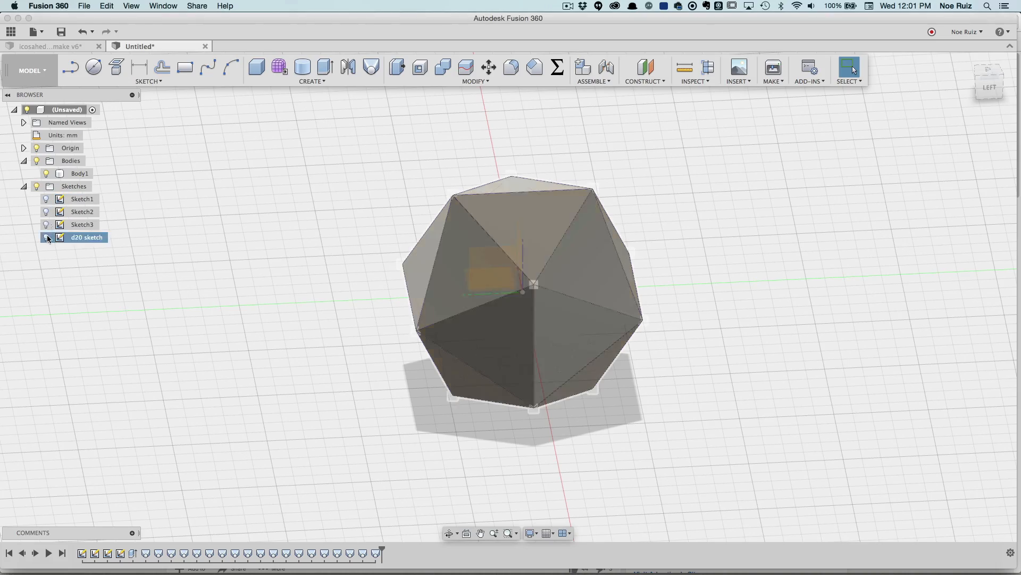
click(45, 236)
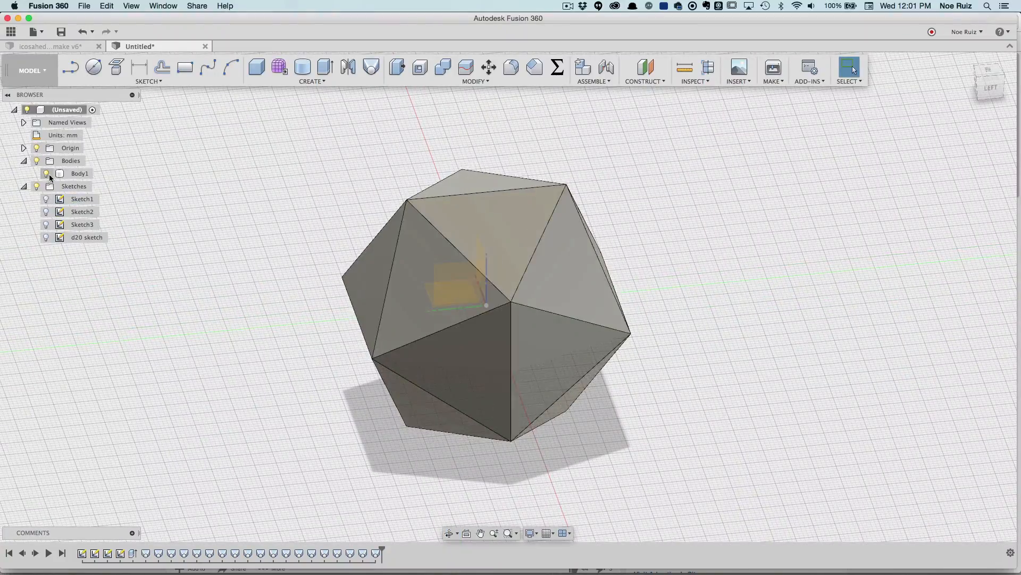
click(45, 173)
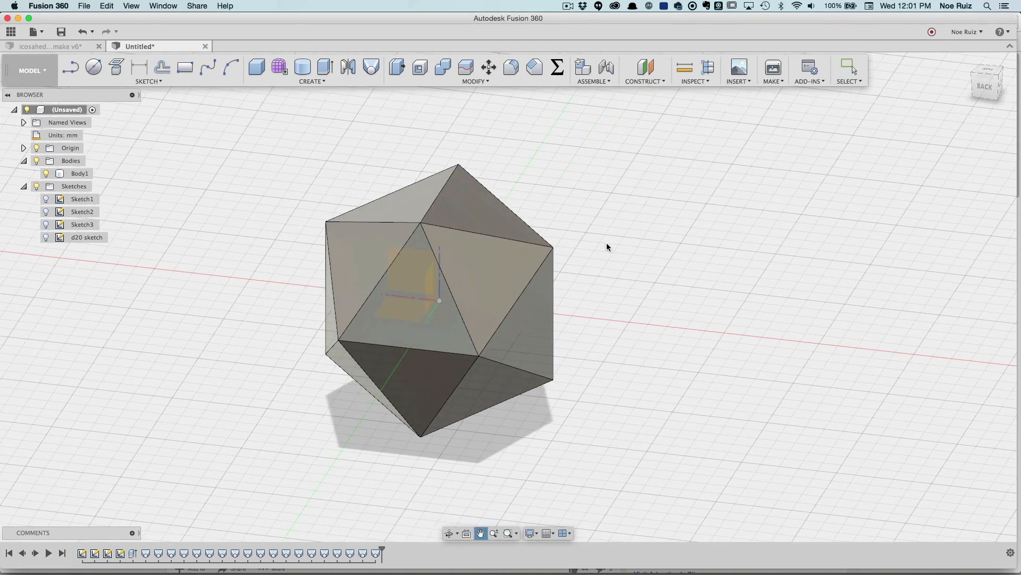
mouse_move(116, 67)
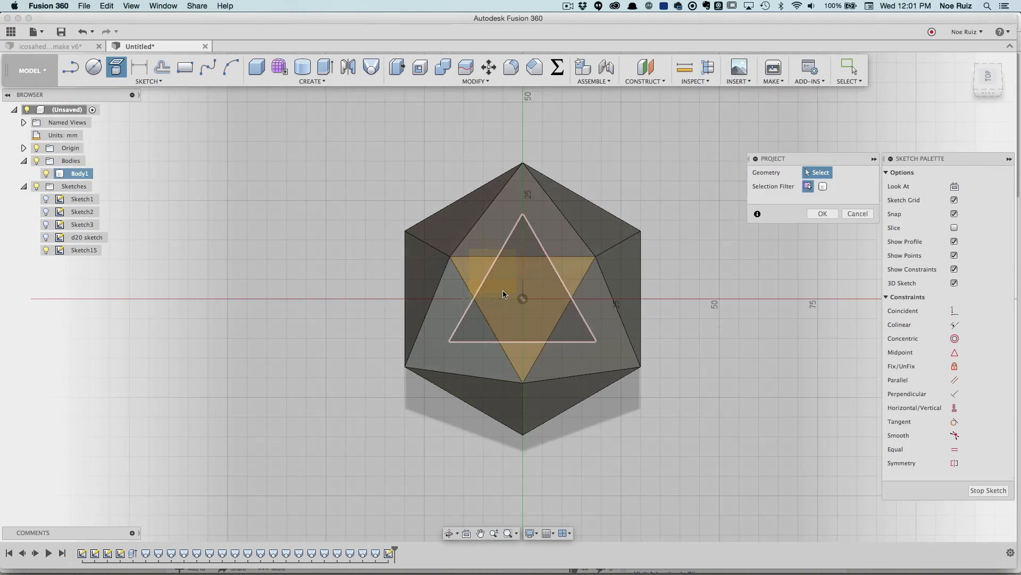
Step: Offset the projected face triangle inward by -1.549 mm
scroll(up, 3)
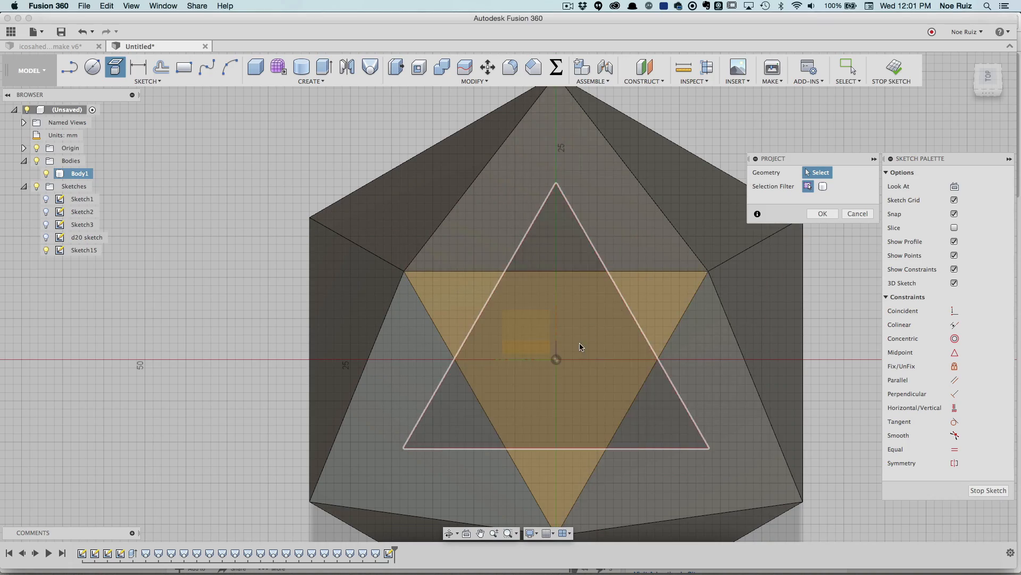
mouse_move(541, 370)
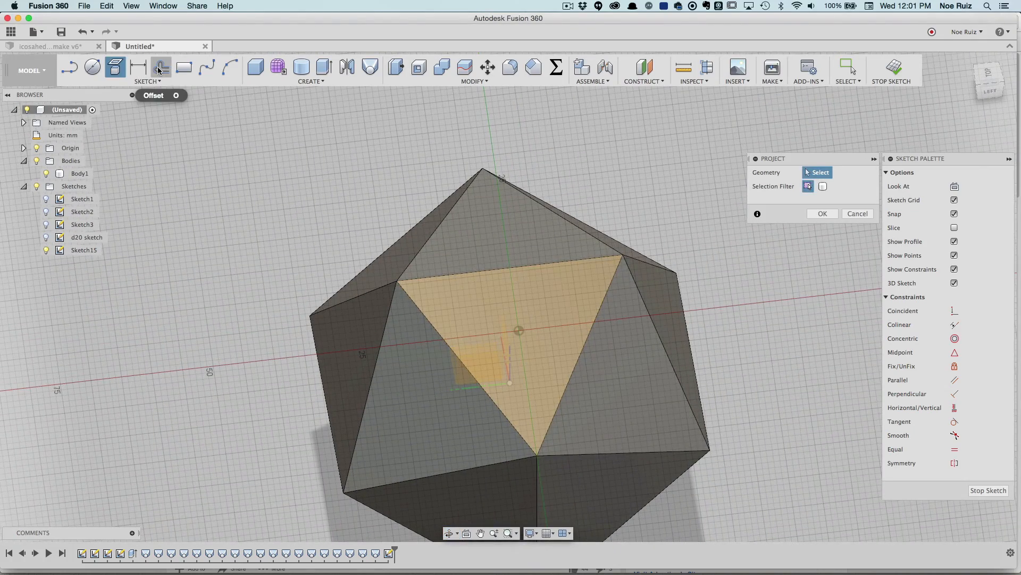
click(160, 67)
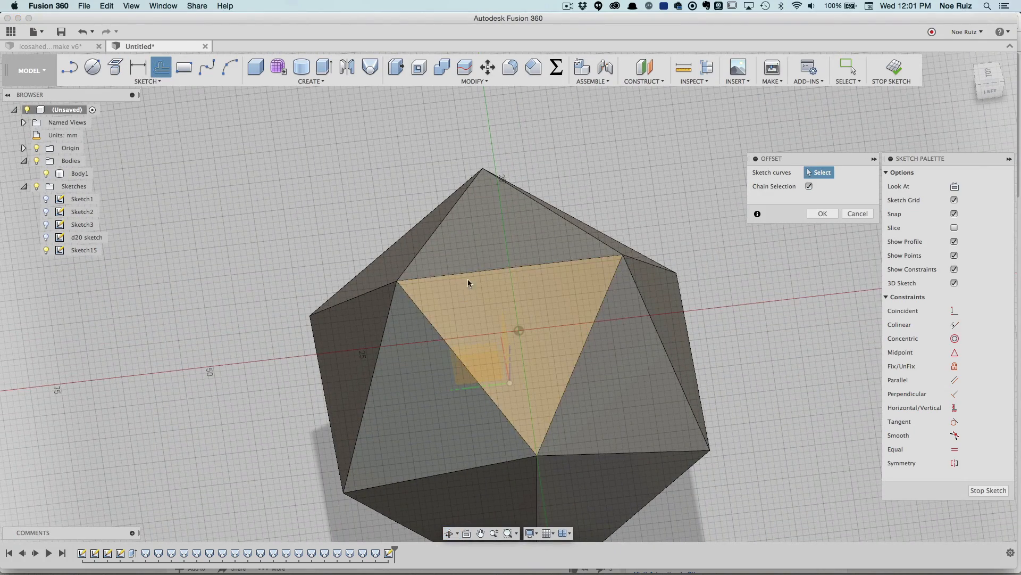
click(445, 268)
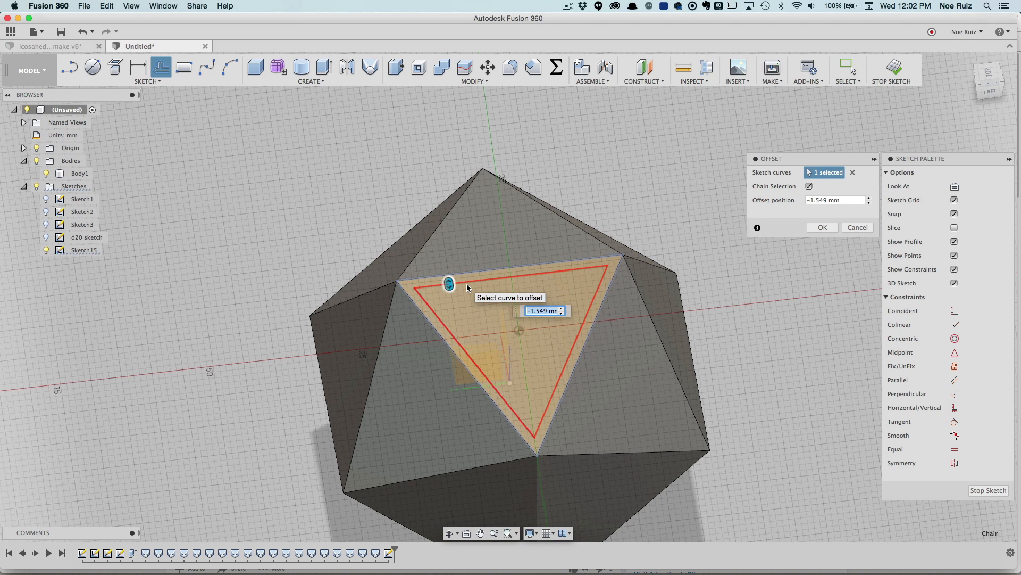
click(822, 227)
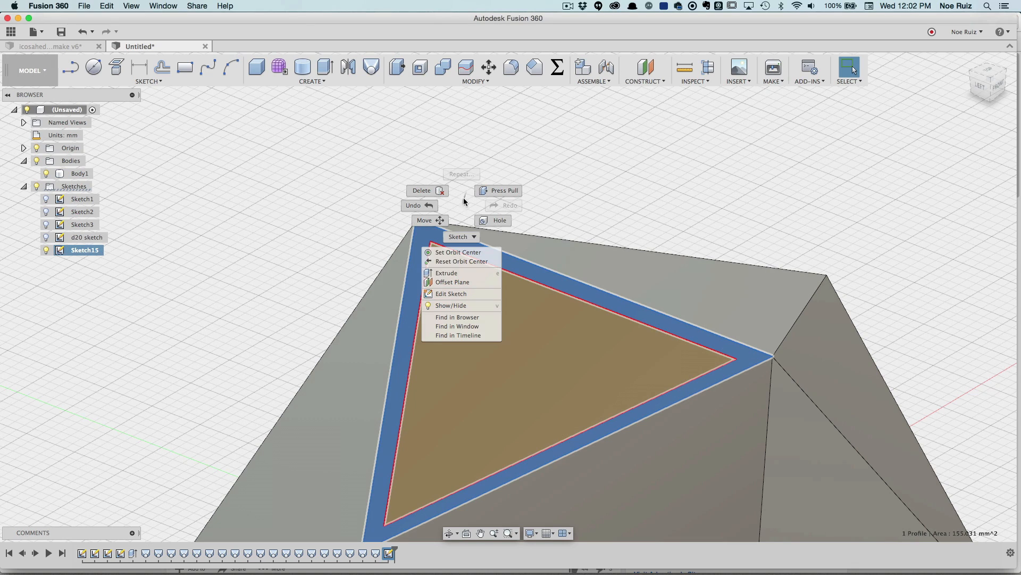
Step: Extrude the inset triangular rim profile 1.5 mm with Operation set to New Component
click(446, 272)
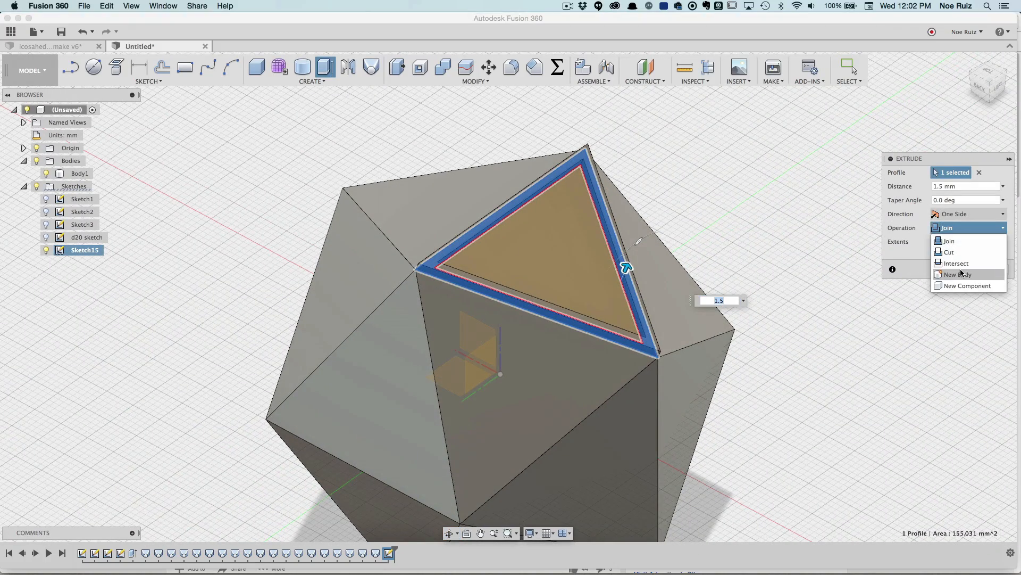
mouse_move(967, 285)
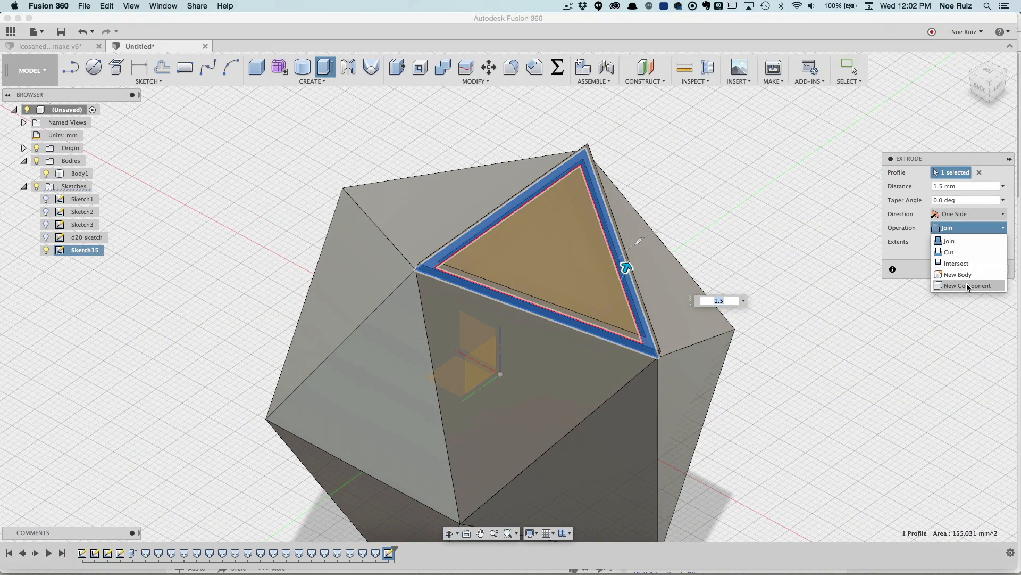
click(966, 285)
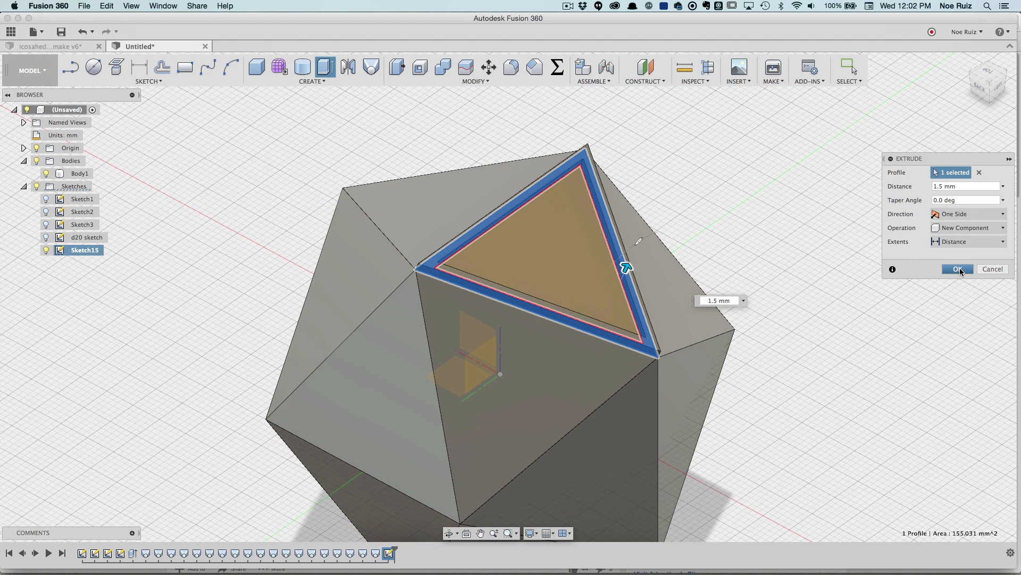
click(957, 268)
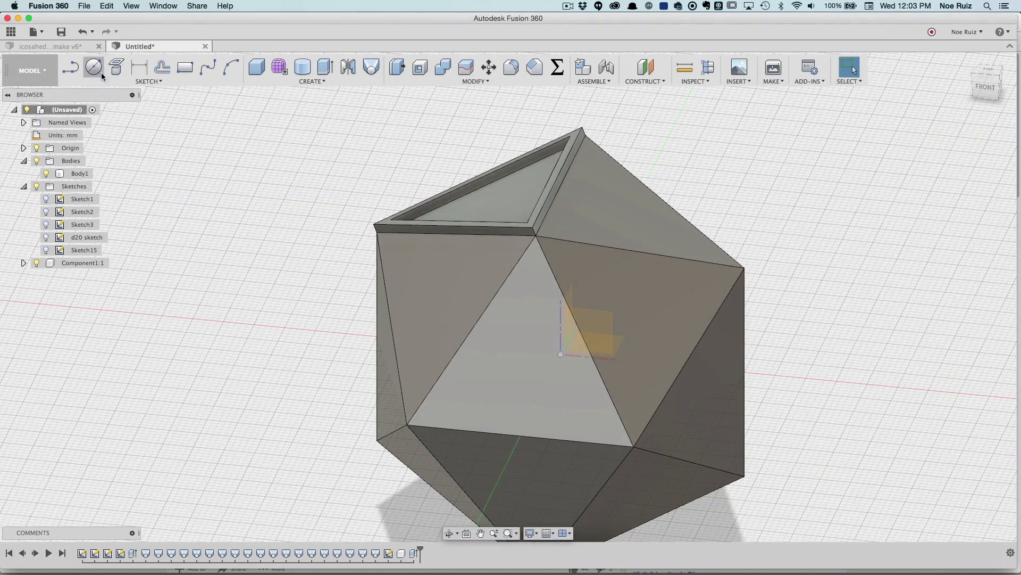
Step: Sketch on the neighbouring face, project its edges and offset them 1.5 mm inward
click(93, 67)
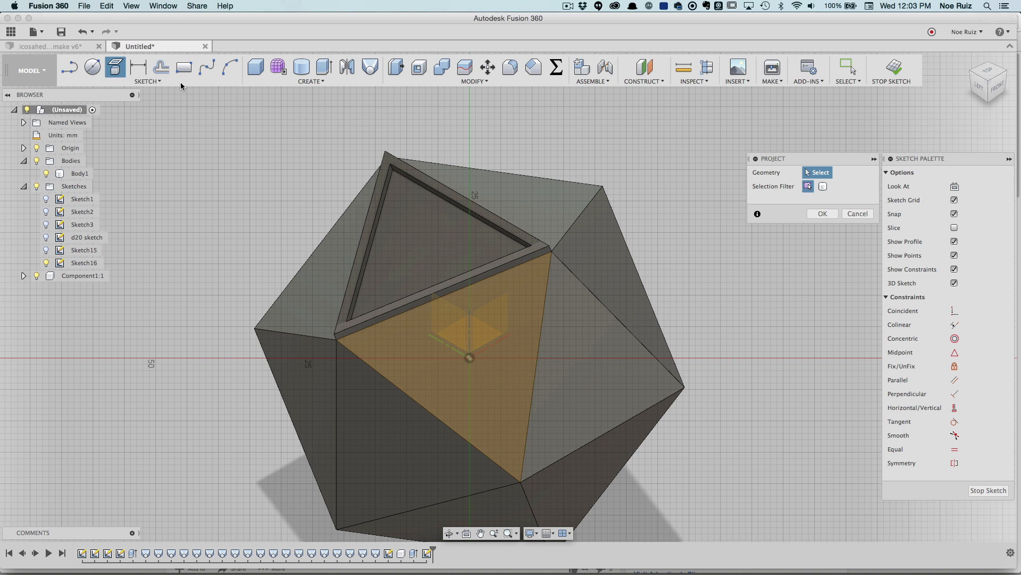
click(79, 173)
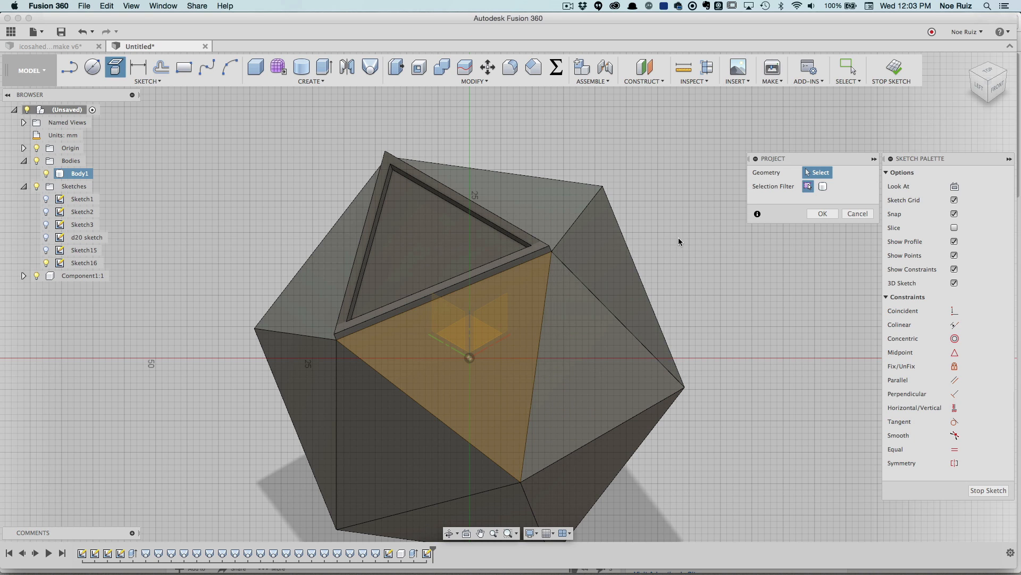
click(160, 67)
text(-1.5)
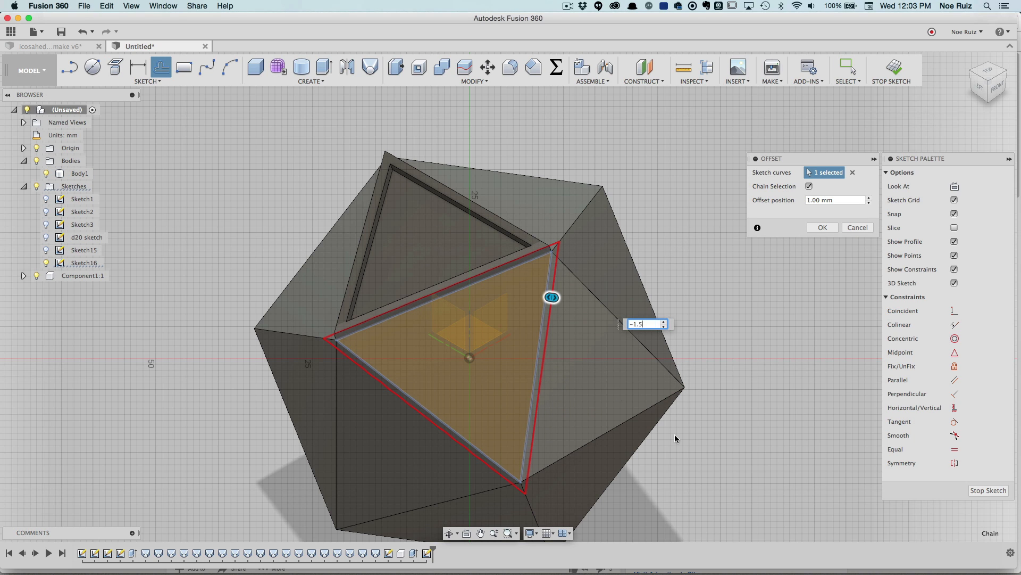
click(822, 227)
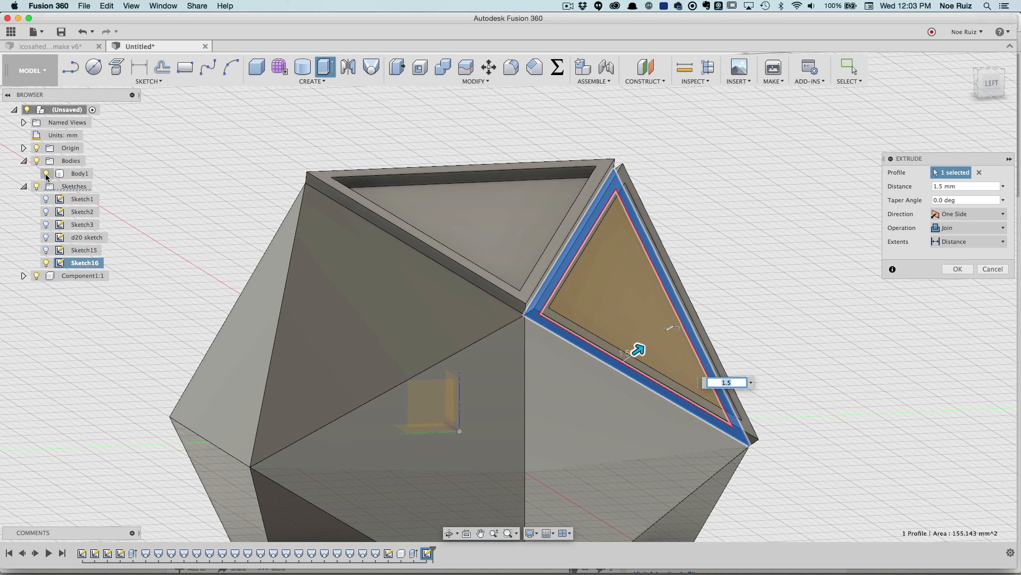
Step: Hide the solid icosahedron and extrude the new rim 1.5 mm, joined to the frame
click(967, 227)
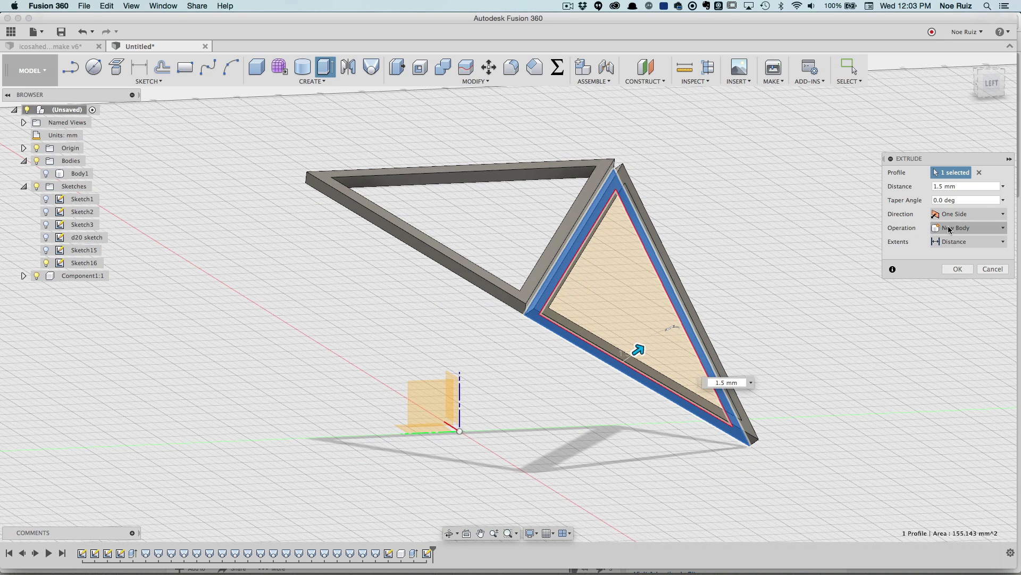
click(967, 227)
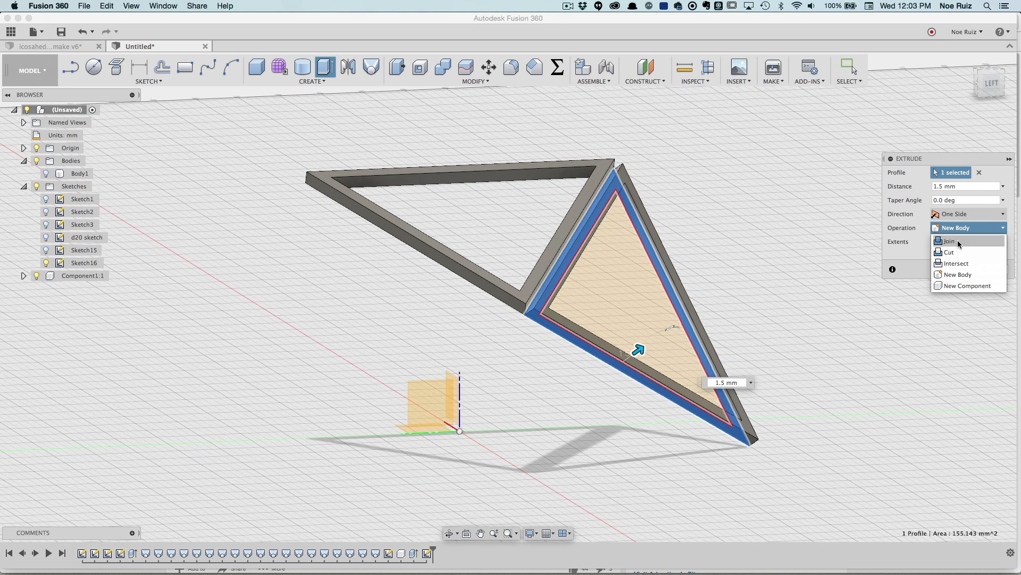
click(947, 240)
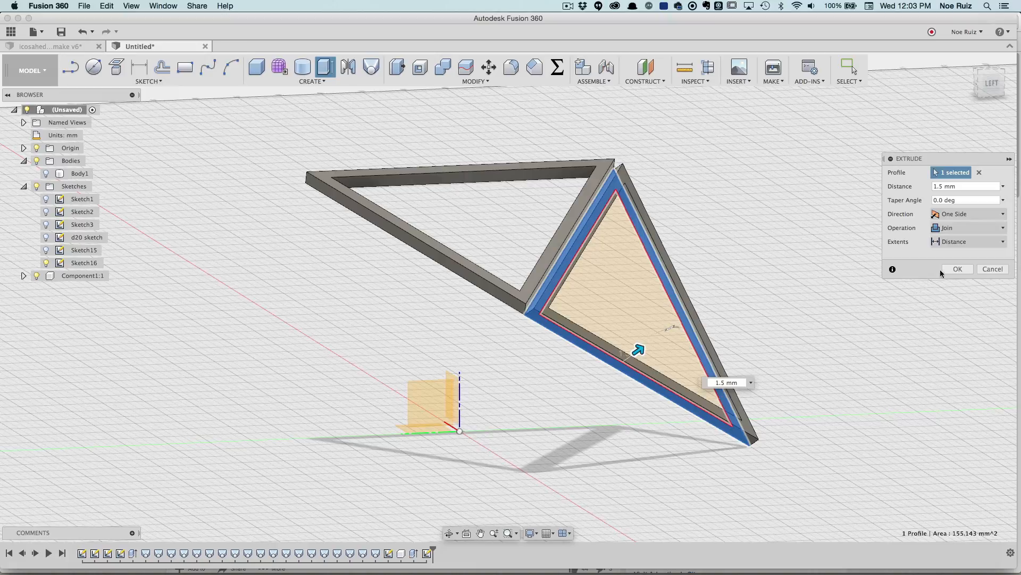
click(957, 268)
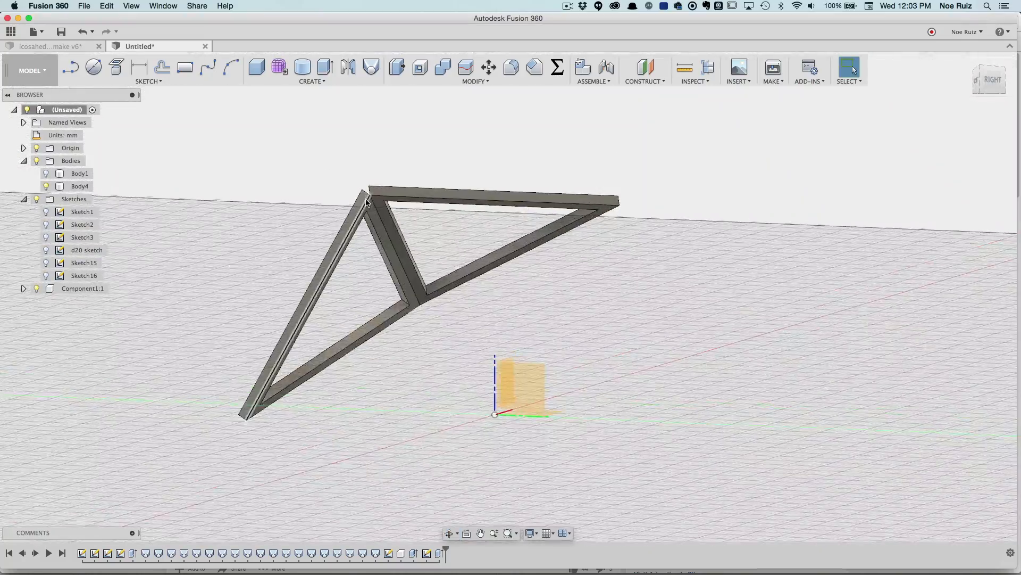
Step: Expand Component1:1, attempt copying and moving its frame body, then cancel the move
scroll(up, 3)
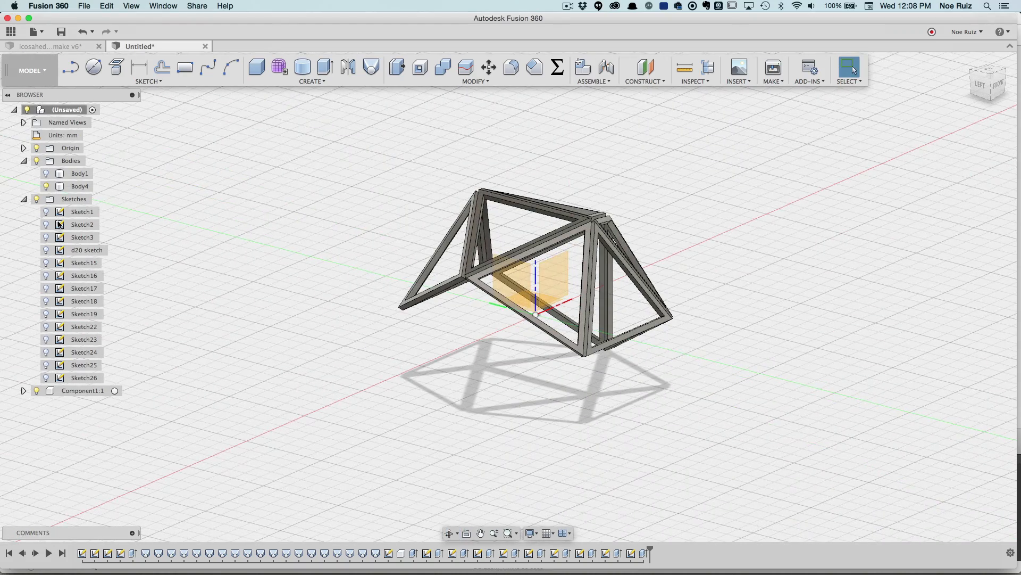
mouse_move(23, 395)
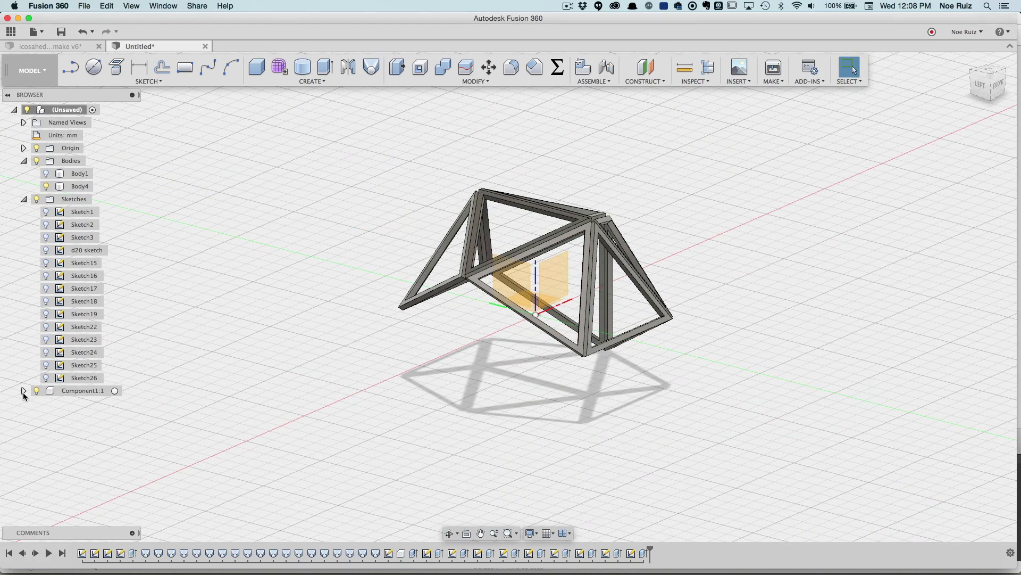
click(23, 390)
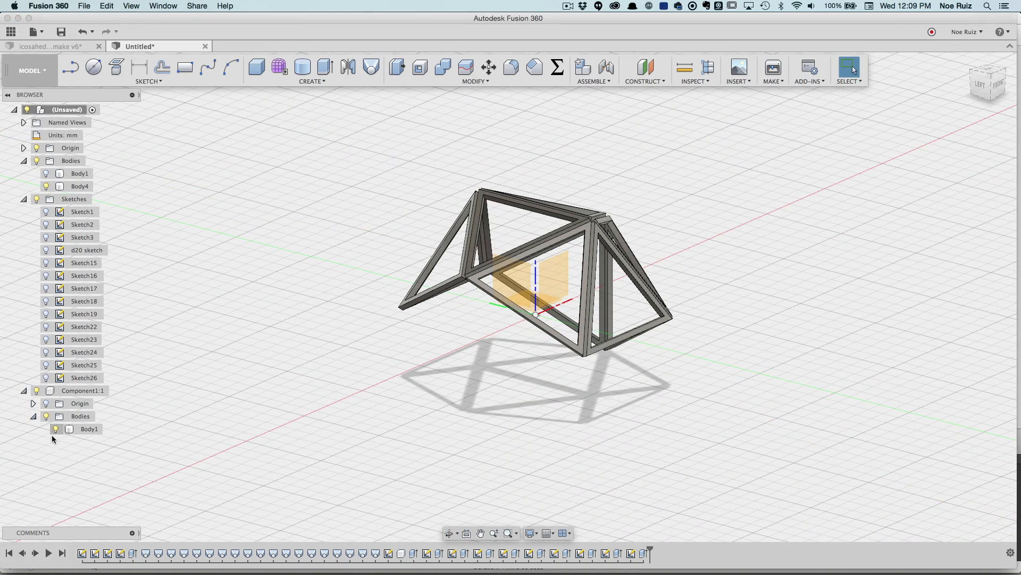
right_click(90, 429)
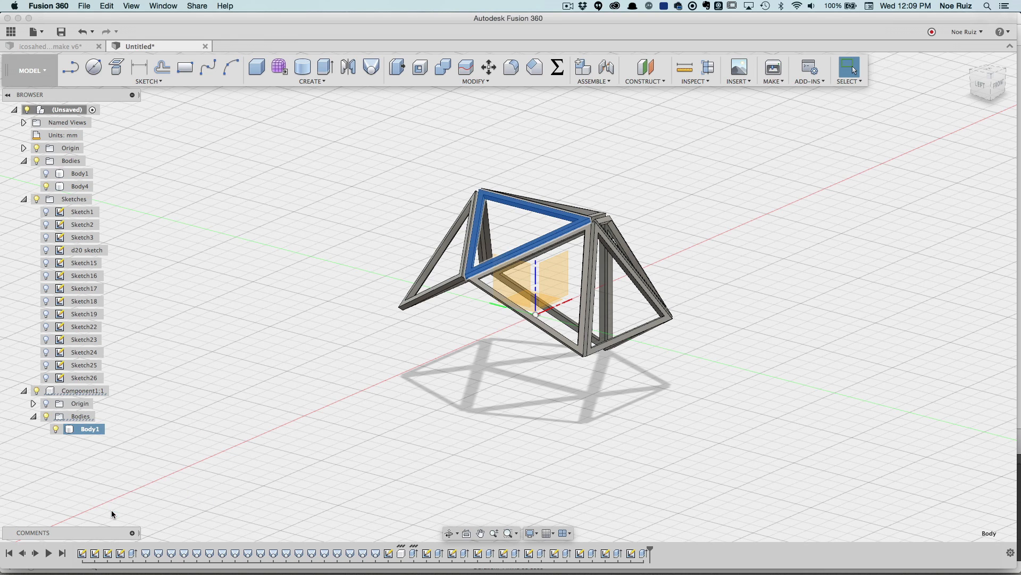
click(488, 67)
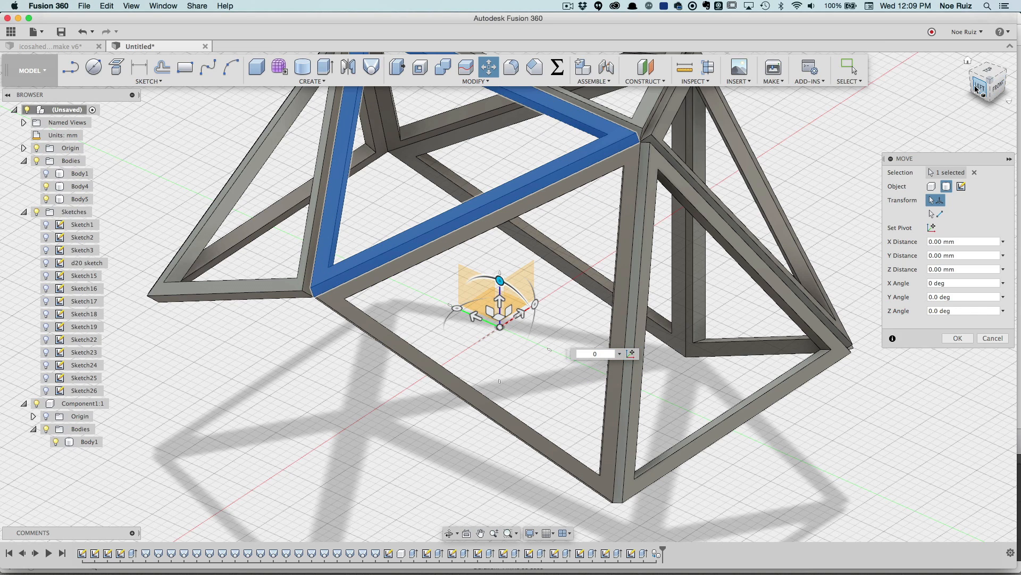
click(988, 81)
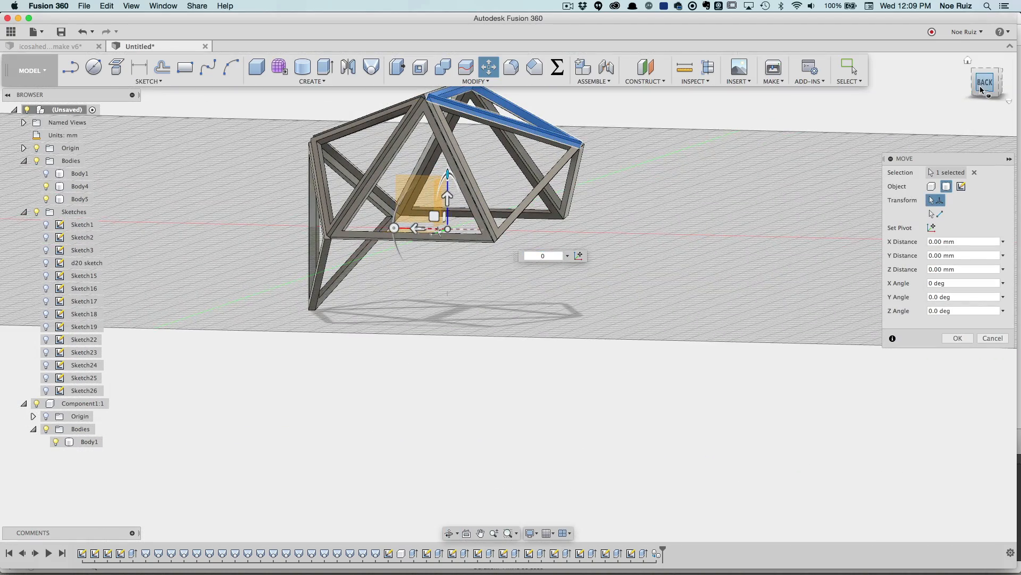
click(985, 83)
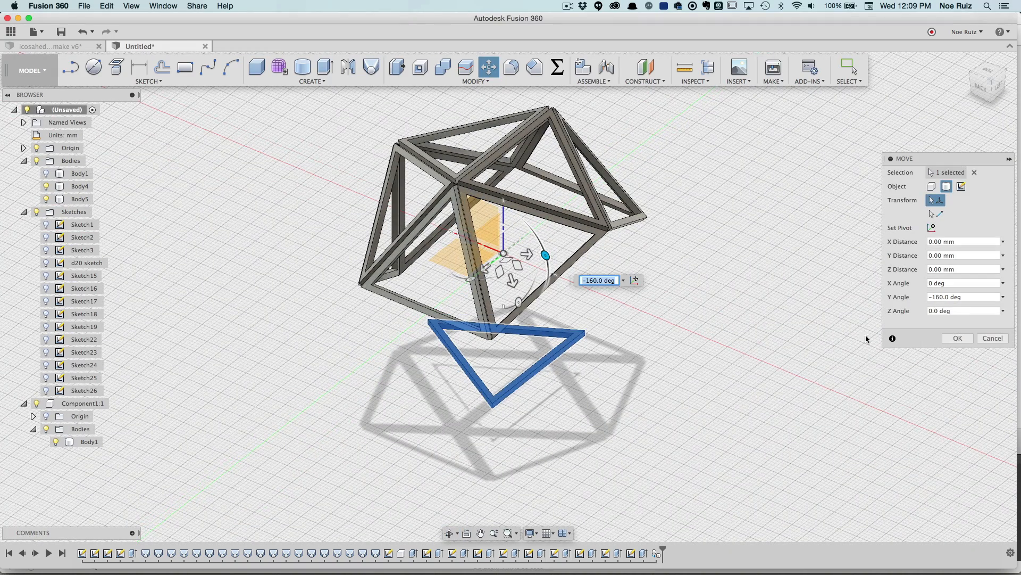
click(958, 337)
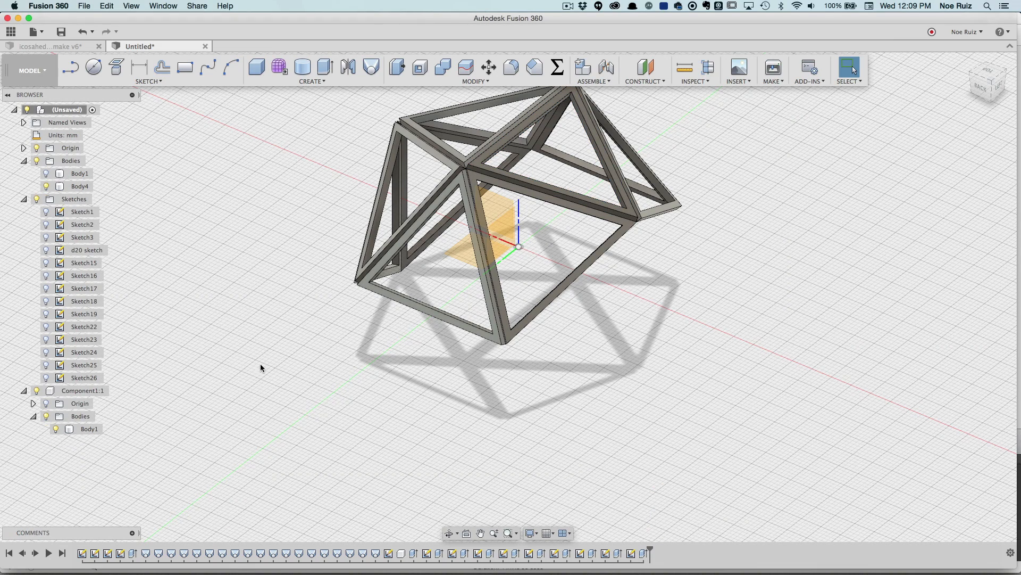
Step: Combine Body4 with the component's Body1 using Join, then view the frame from the back
click(46, 186)
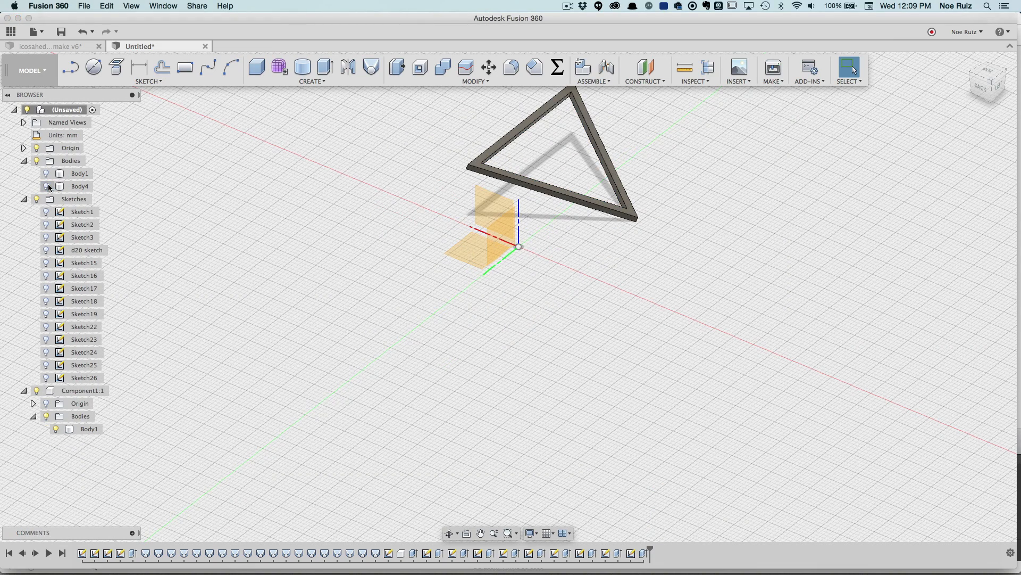
click(46, 185)
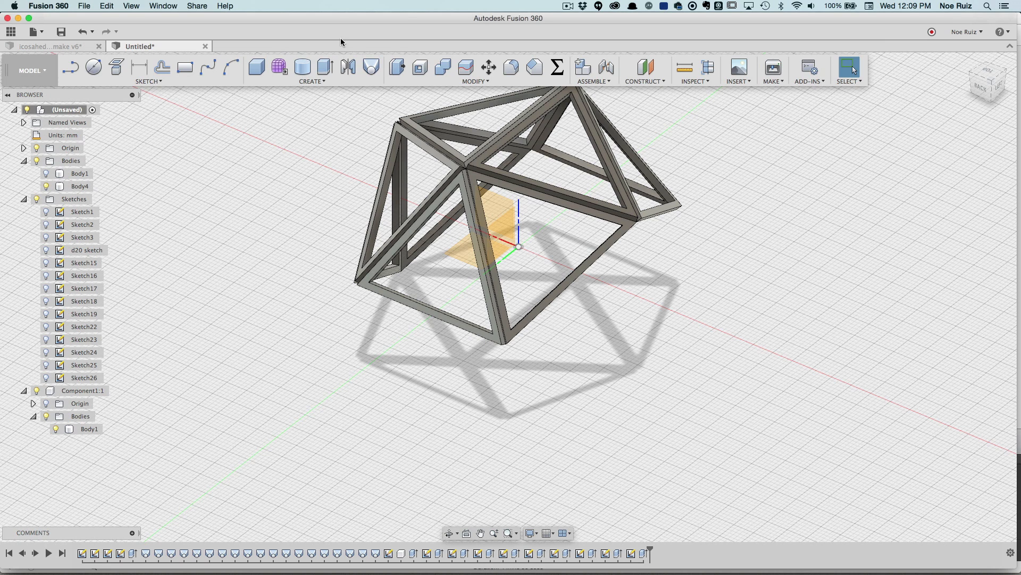
click(442, 67)
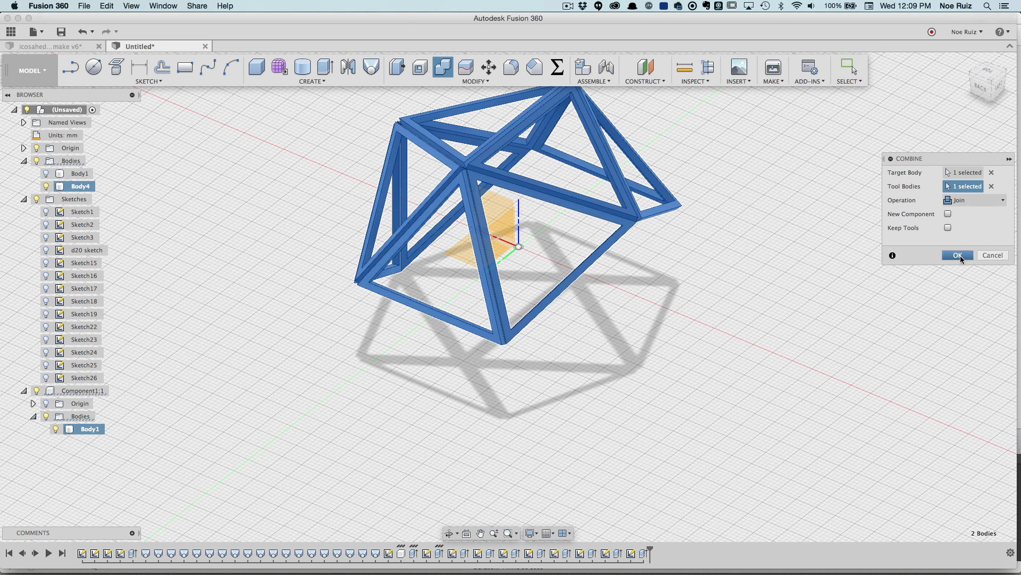
click(957, 255)
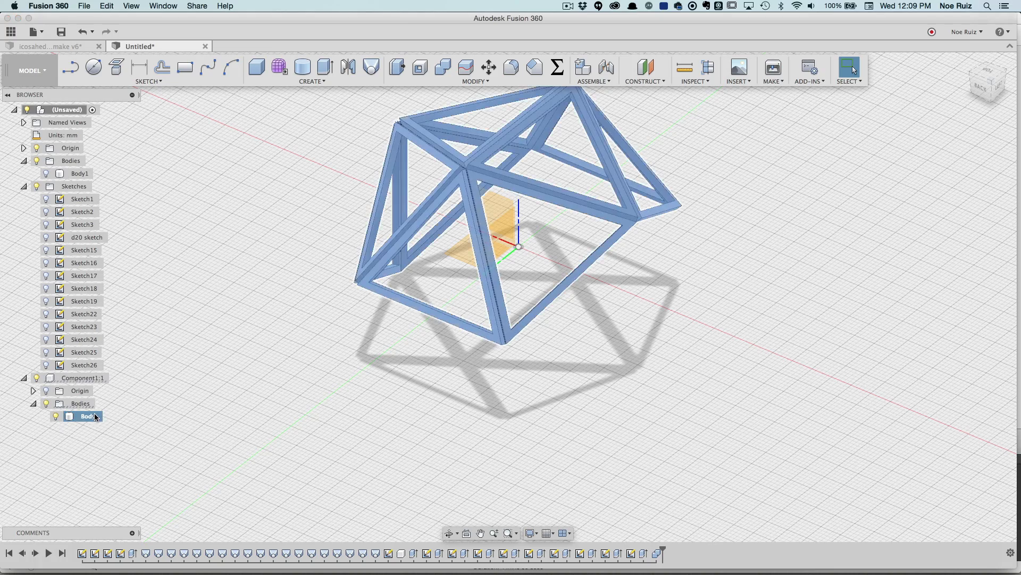
click(990, 80)
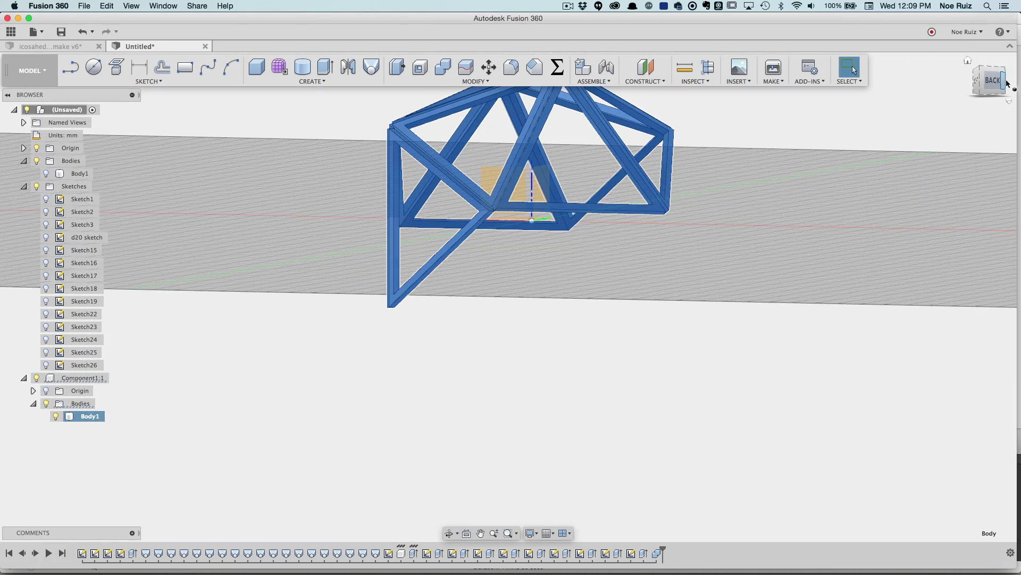
click(991, 80)
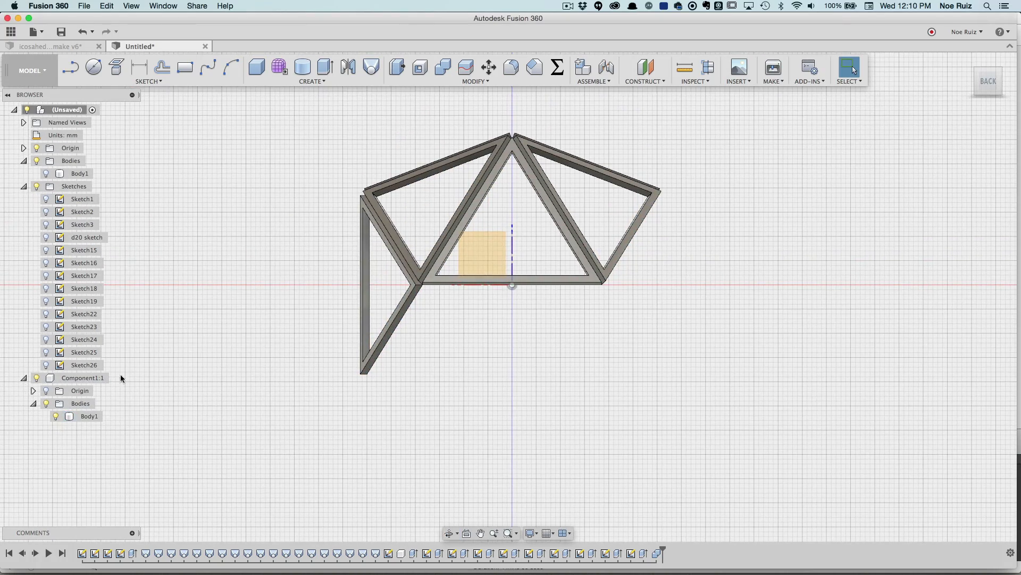
Step: Paste a copy of Body1, rotate it into place, and start combining the two bodies
click(90, 415)
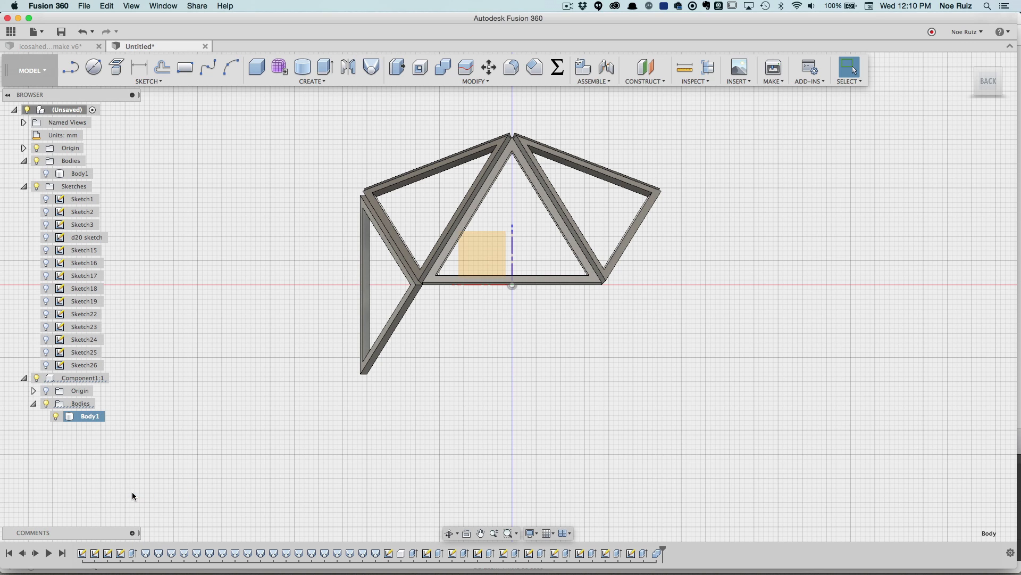
right_click(89, 415)
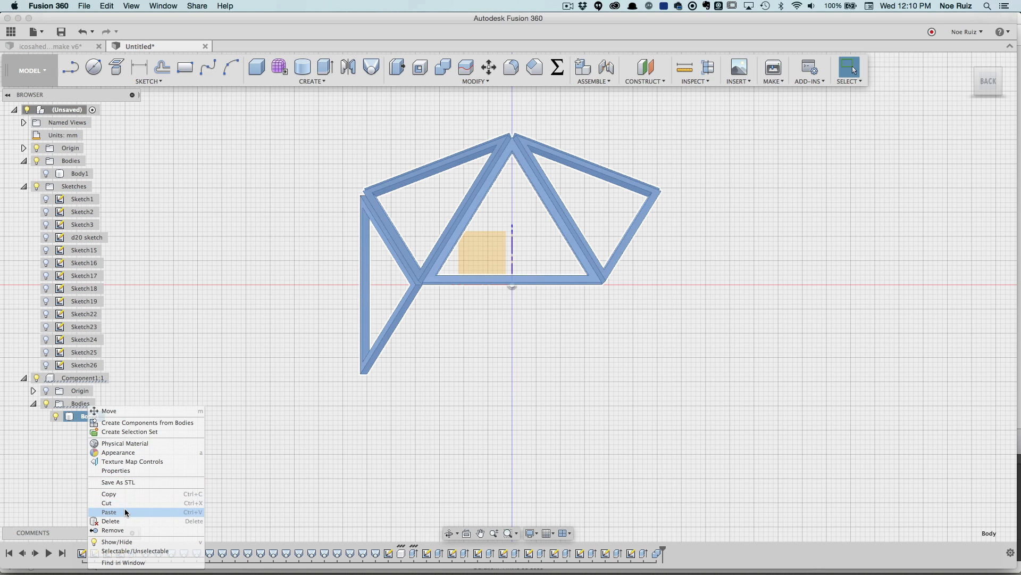
click(108, 411)
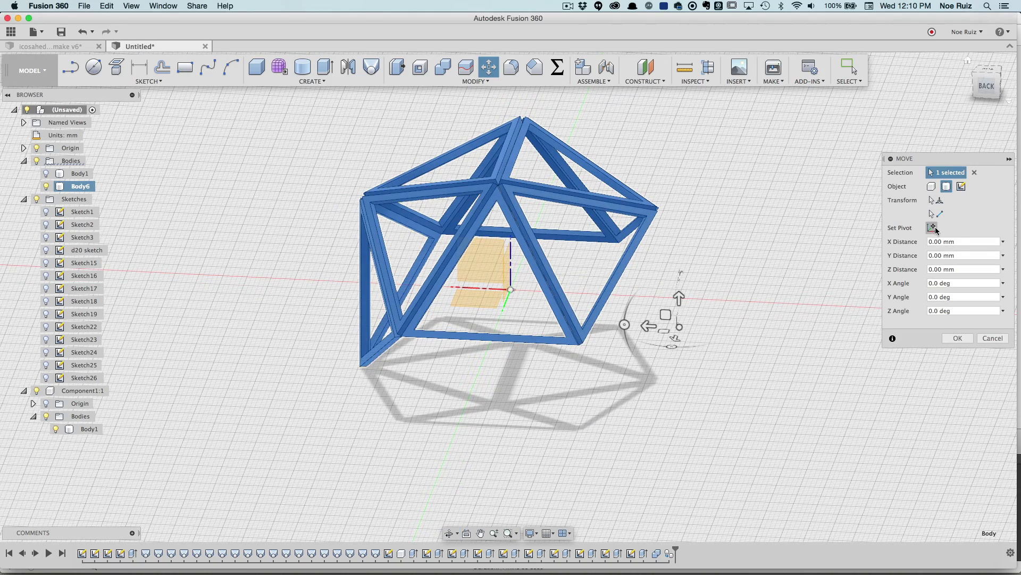
click(931, 227)
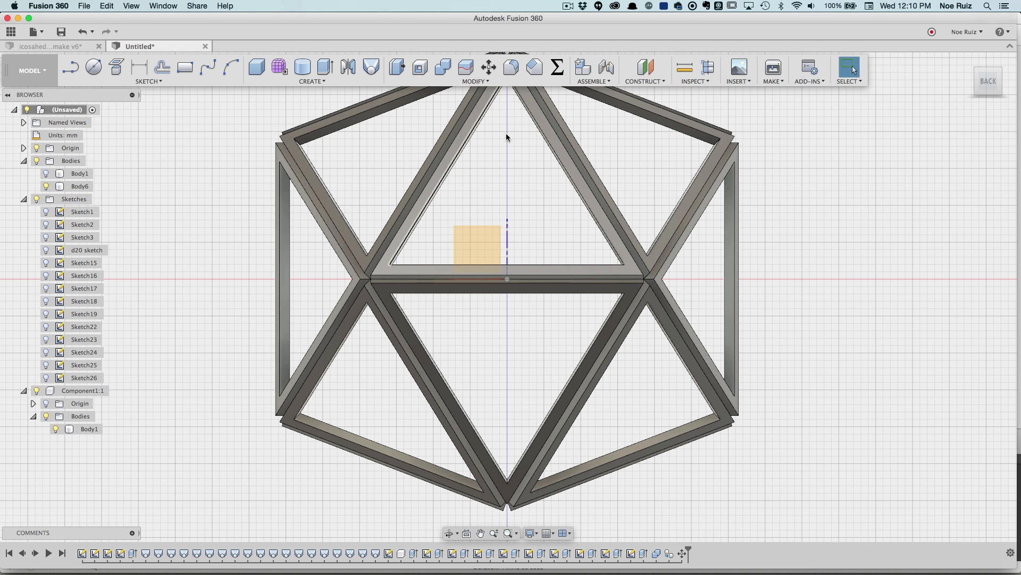
click(442, 67)
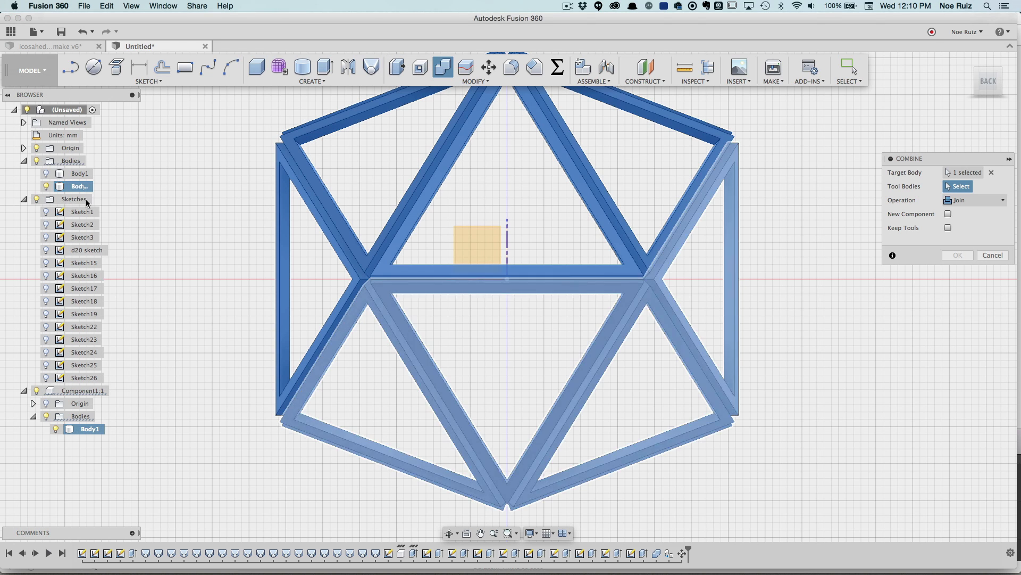
click(957, 255)
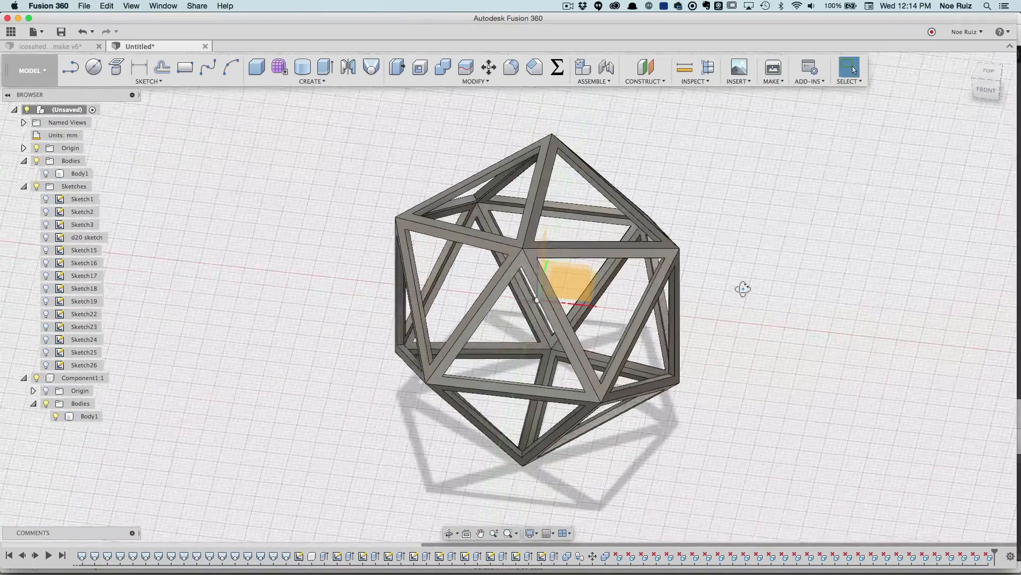
click(49, 46)
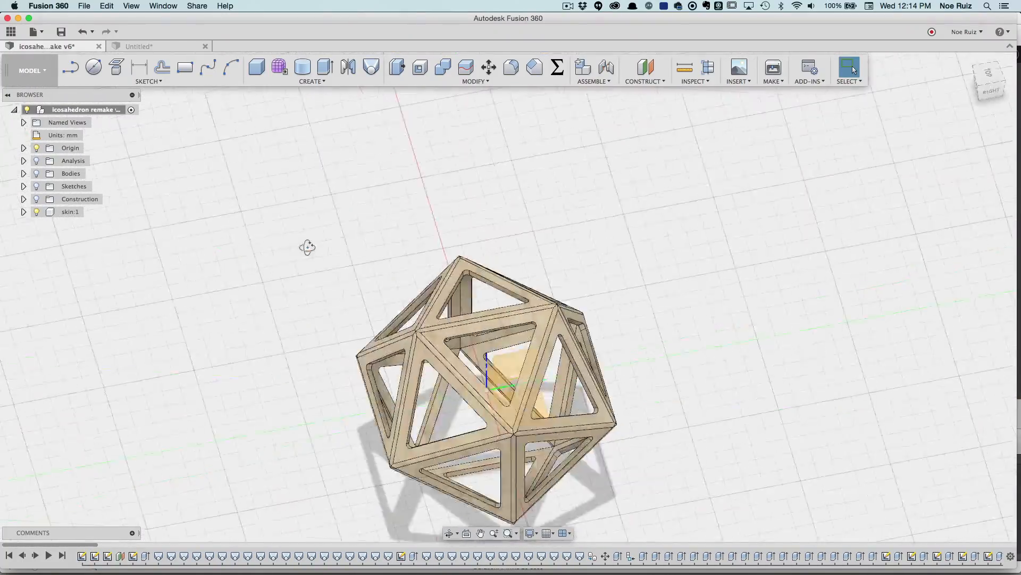
click(138, 46)
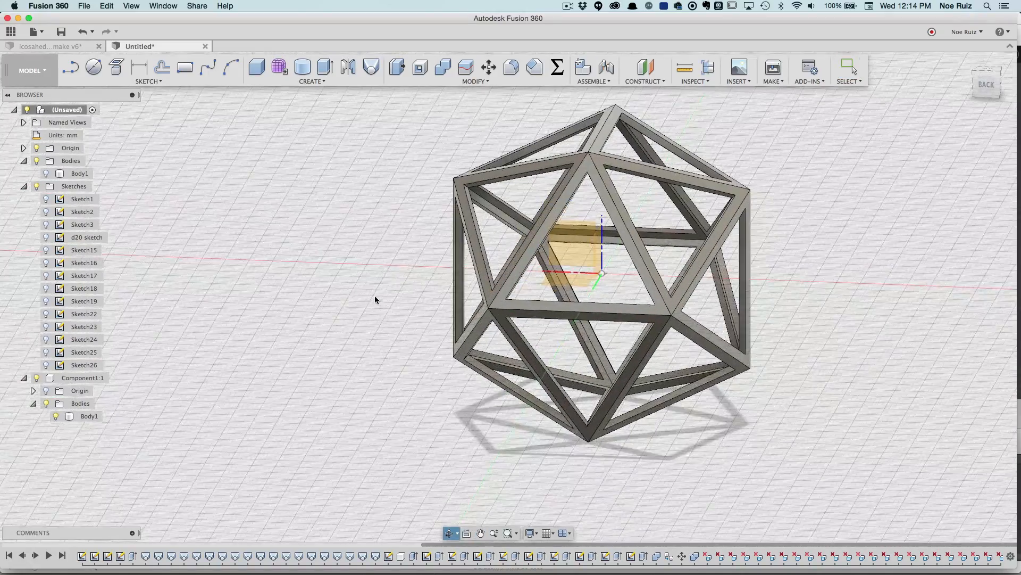
Step: Save Body1 as STL with Send to 3D Print Utility set to Simplify3D
right_click(89, 415)
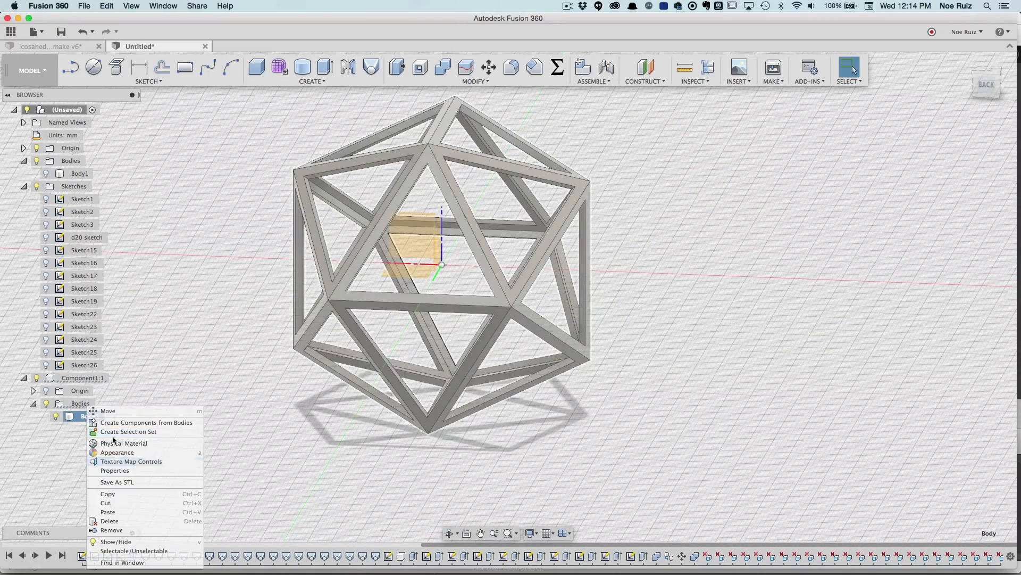
mouse_move(130, 485)
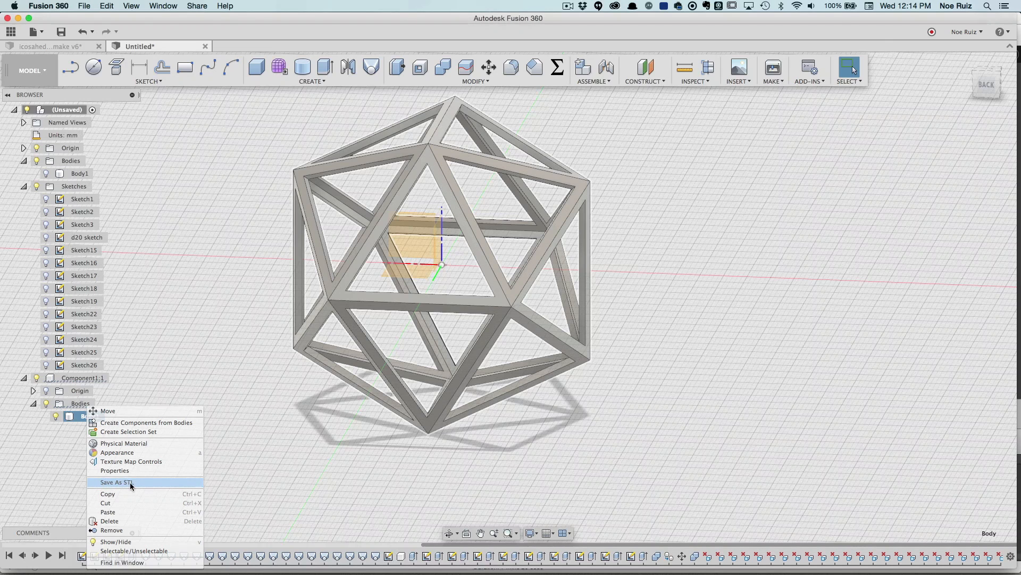
click(116, 481)
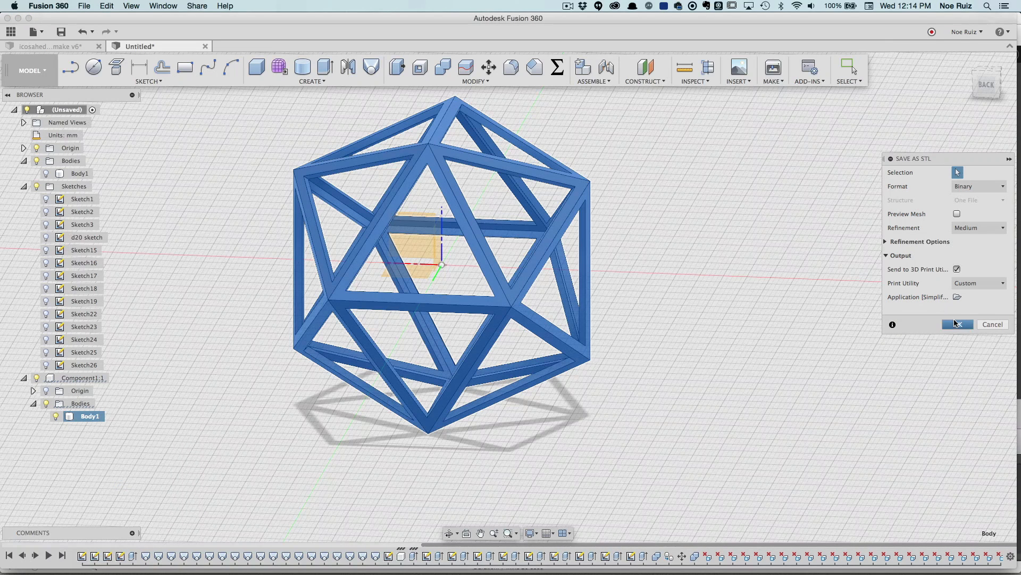
click(957, 324)
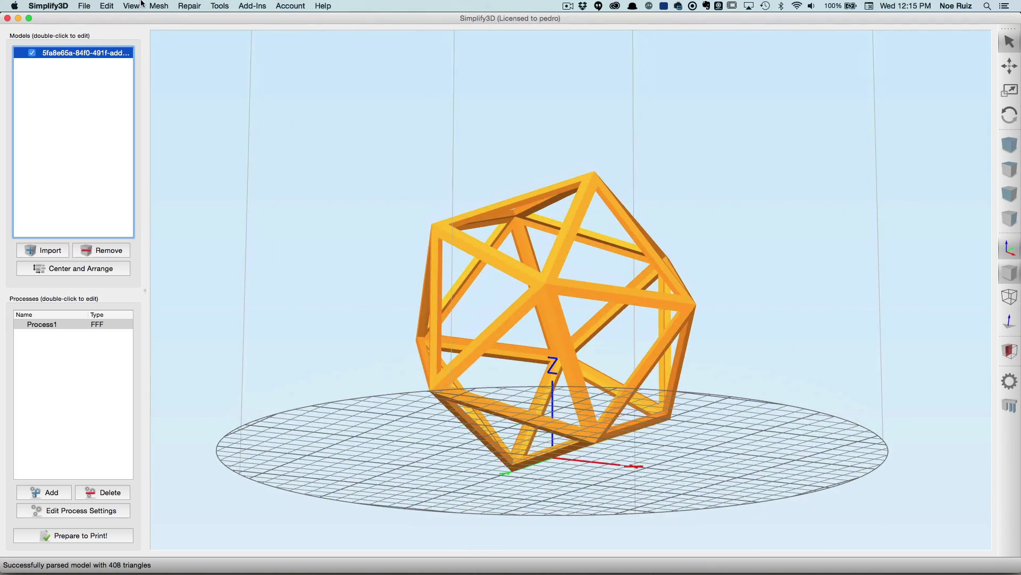
Step: Place the icosahedron frame flat on the bed by one triangular face
click(106, 5)
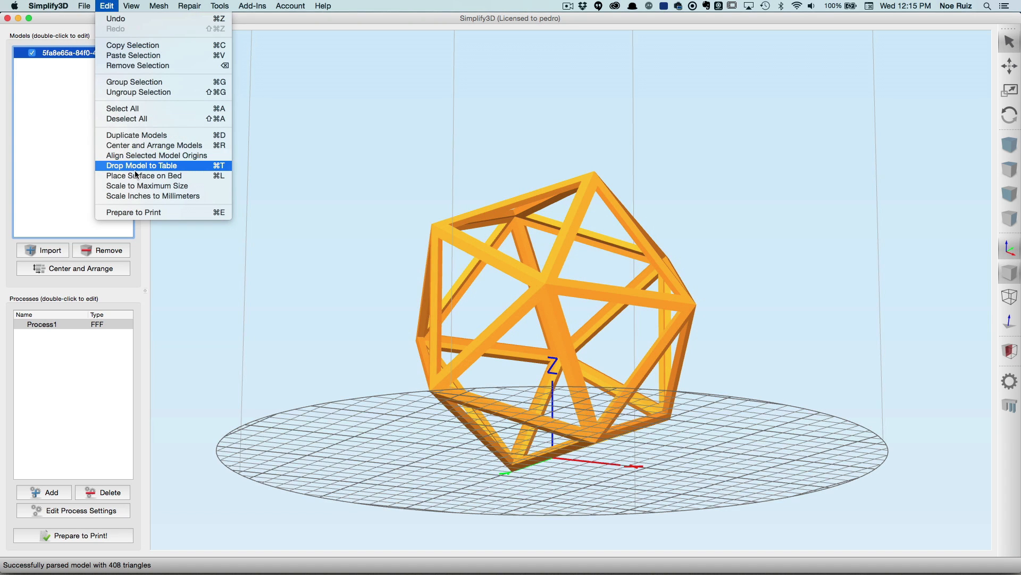
click(144, 175)
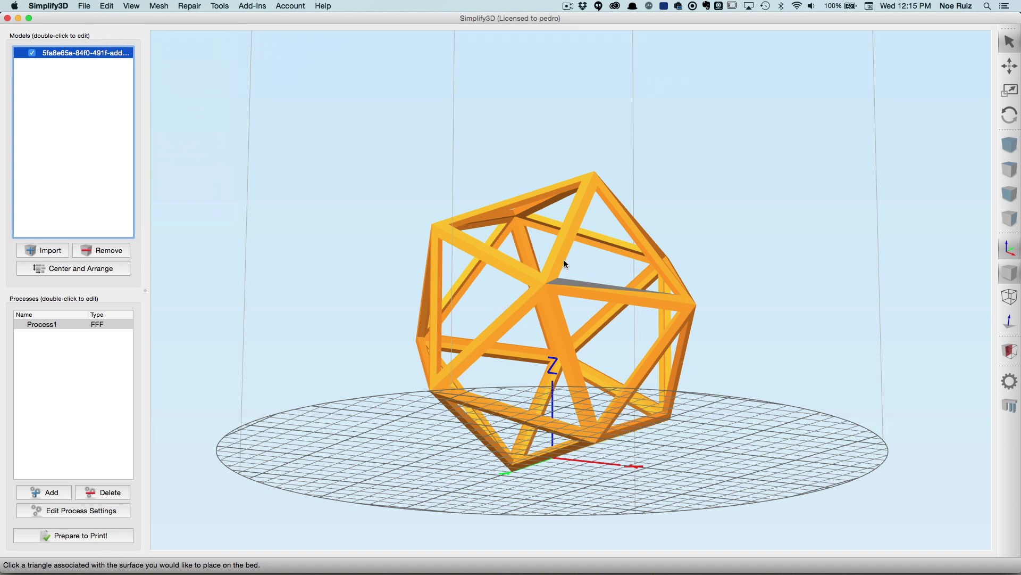
mouse_move(566, 285)
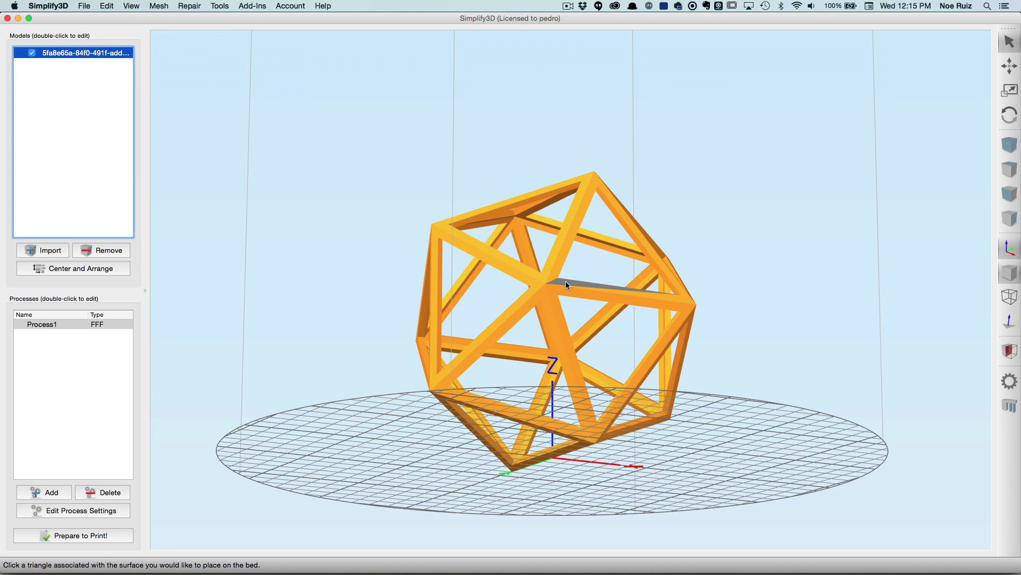
scroll(up, 3)
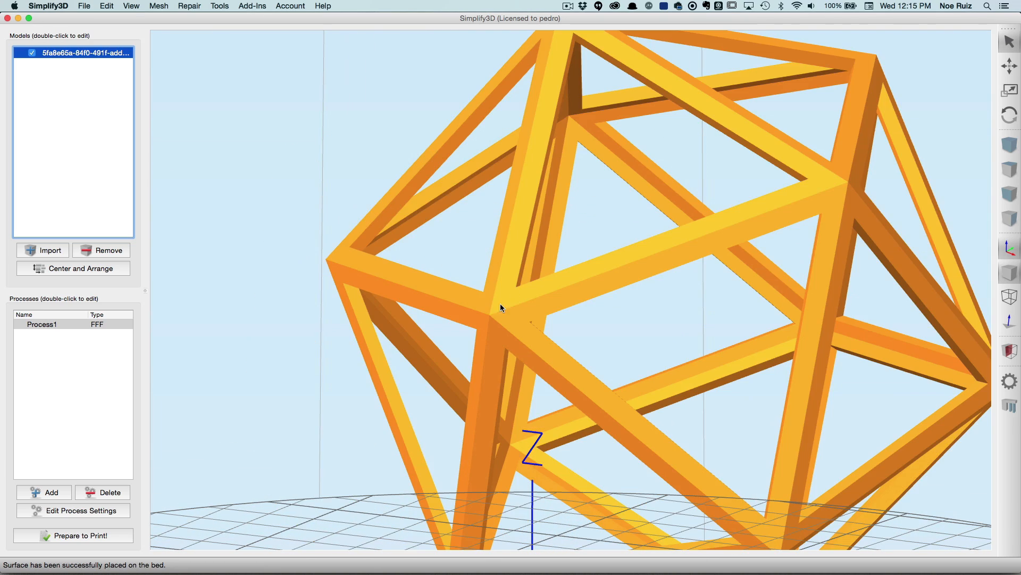
click(73, 268)
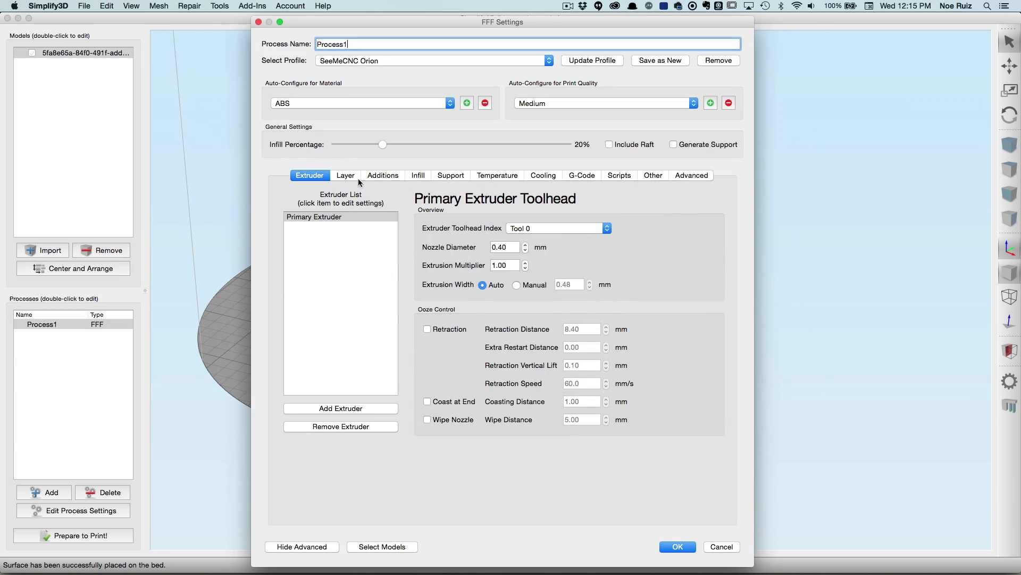
Step: Edit the skirt offset from part under Additions and confirm the print settings
click(383, 174)
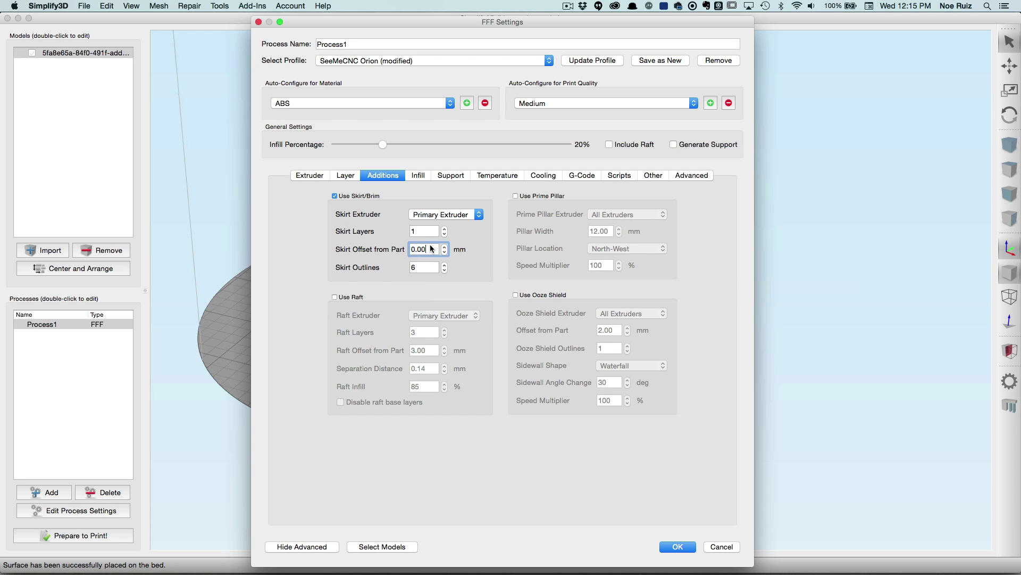
mouse_move(554, 456)
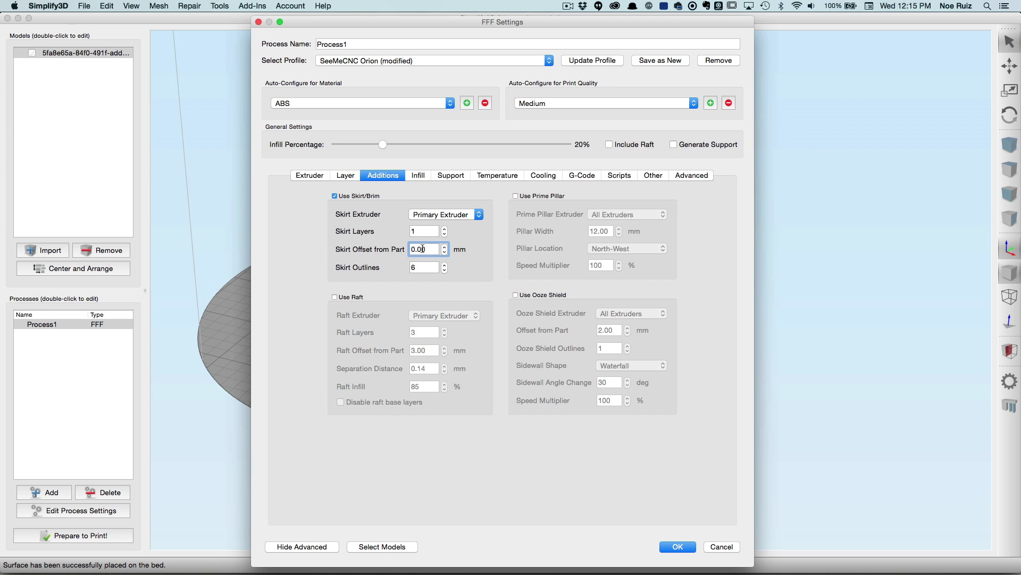
click(676, 545)
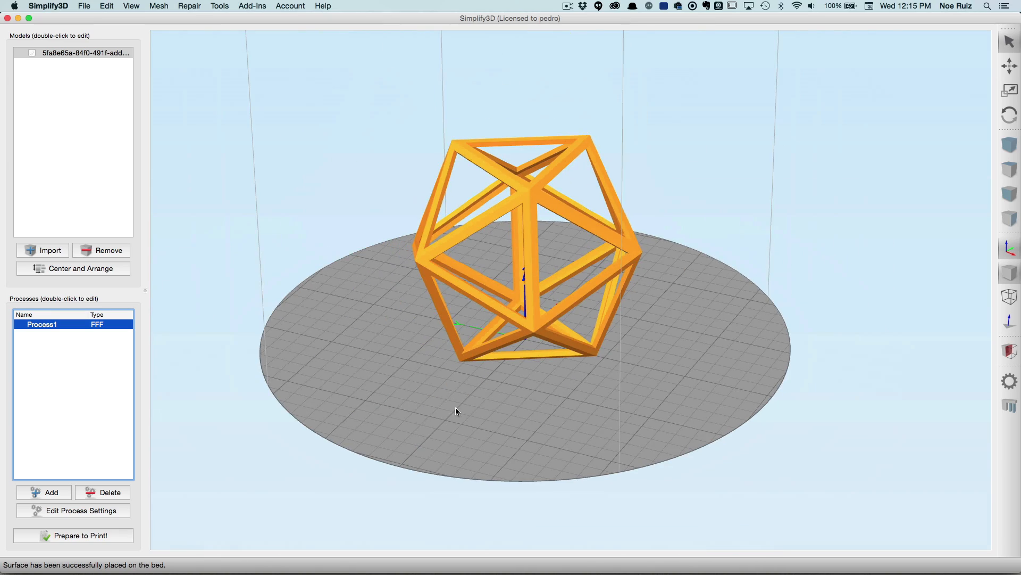
Step: Slice the frame and inspect the 45-minute toolpath preview coloured by speed
click(80, 534)
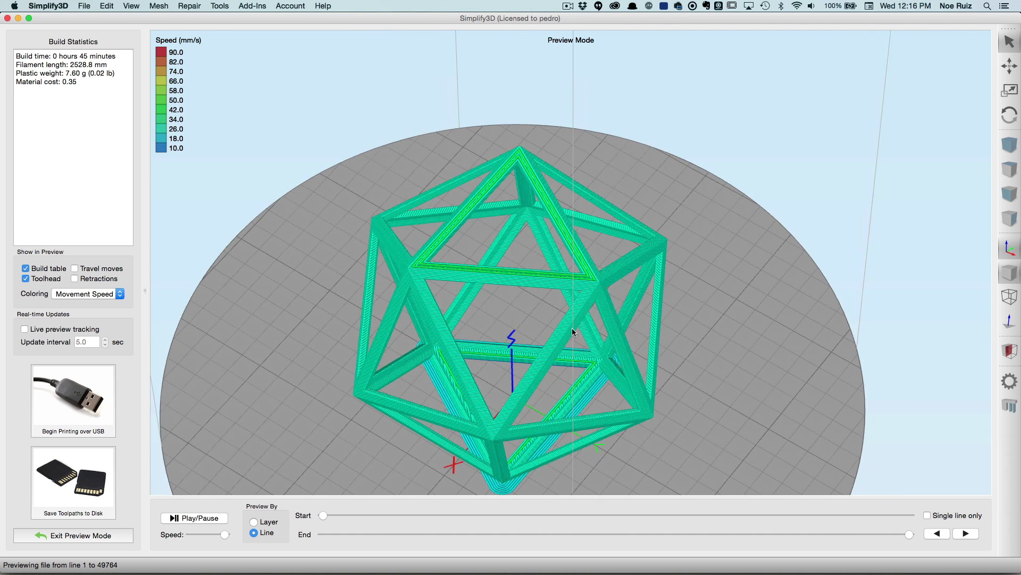
scroll(up, 3)
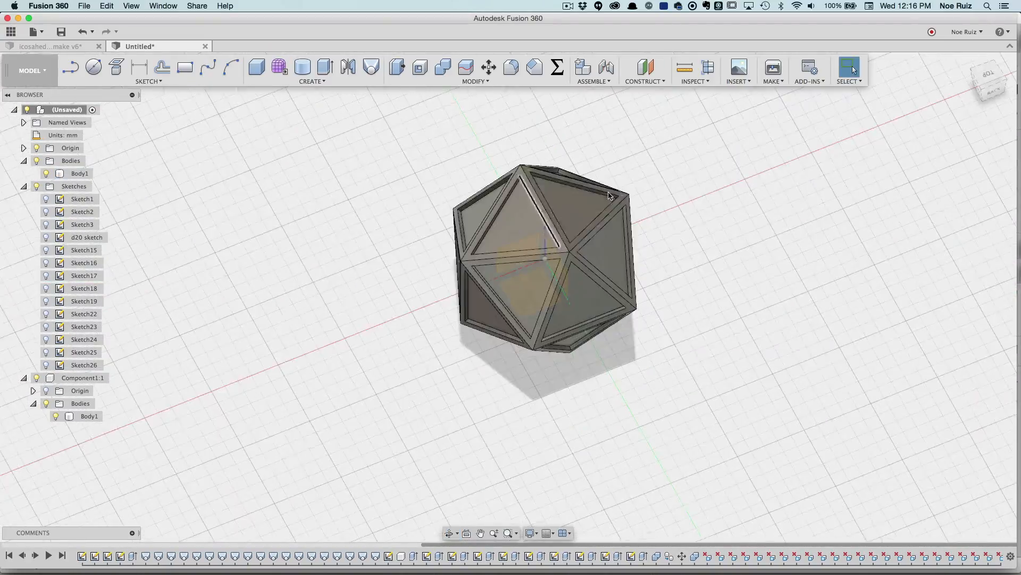
Step: Back in Fusion 360, view the icosahedron design from the RIGHT ViewCube face
click(986, 81)
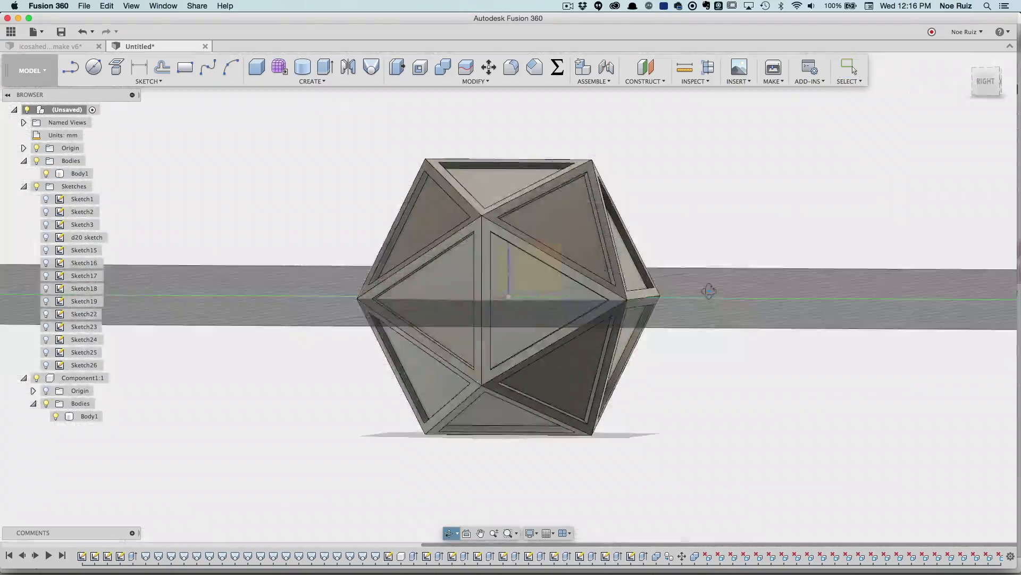